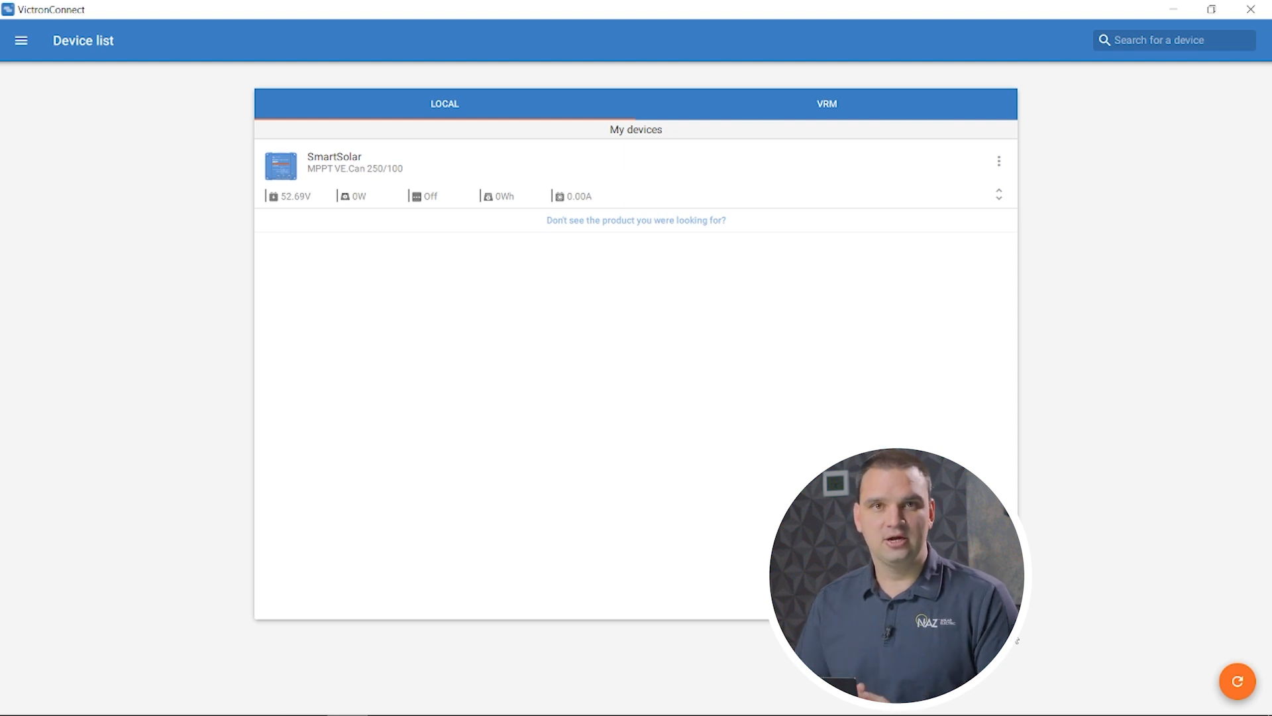
mouse_move(1045, 240)
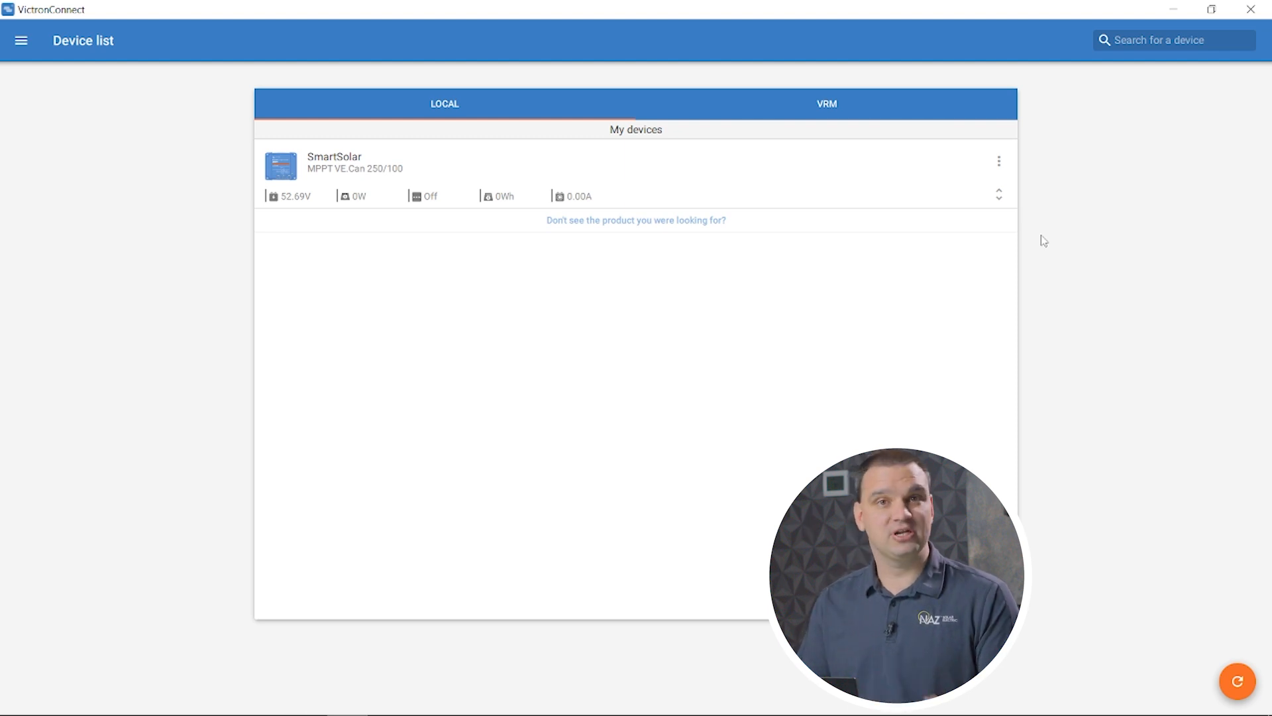
mouse_move(594, 317)
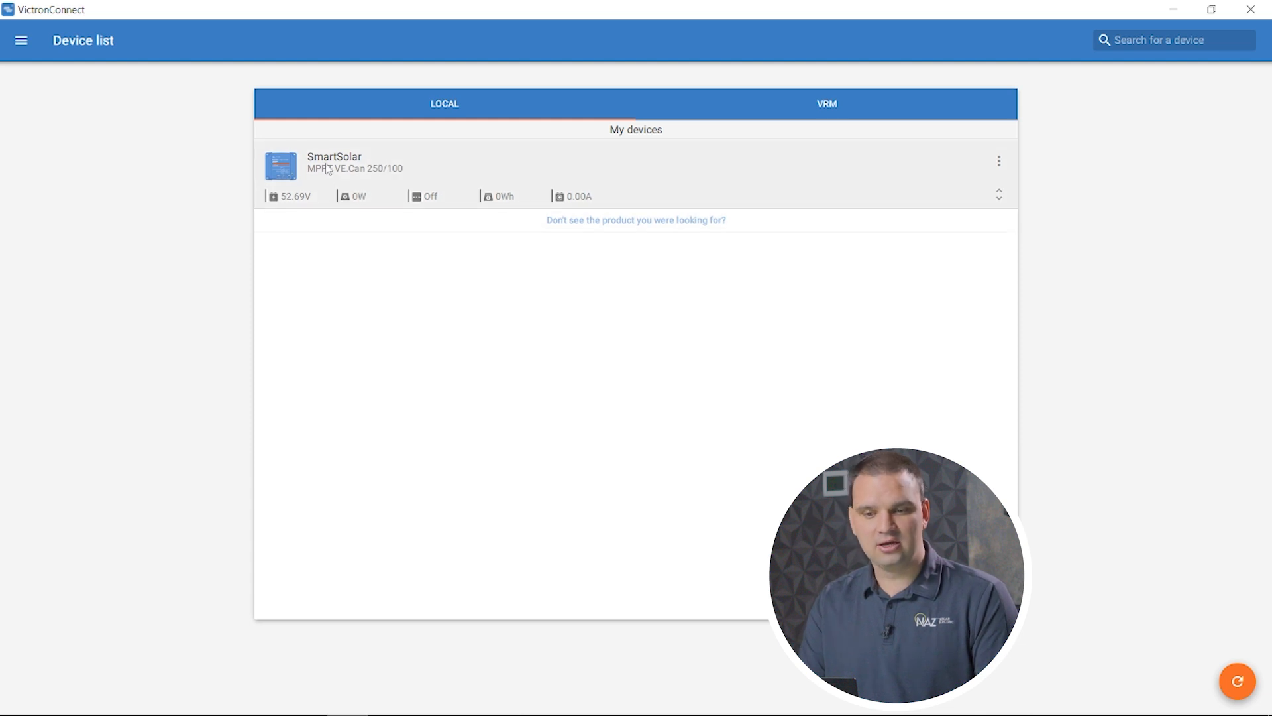
- Bring up the SmartSolar MPPT charger's live status with its 30-day yield chart
click(348, 166)
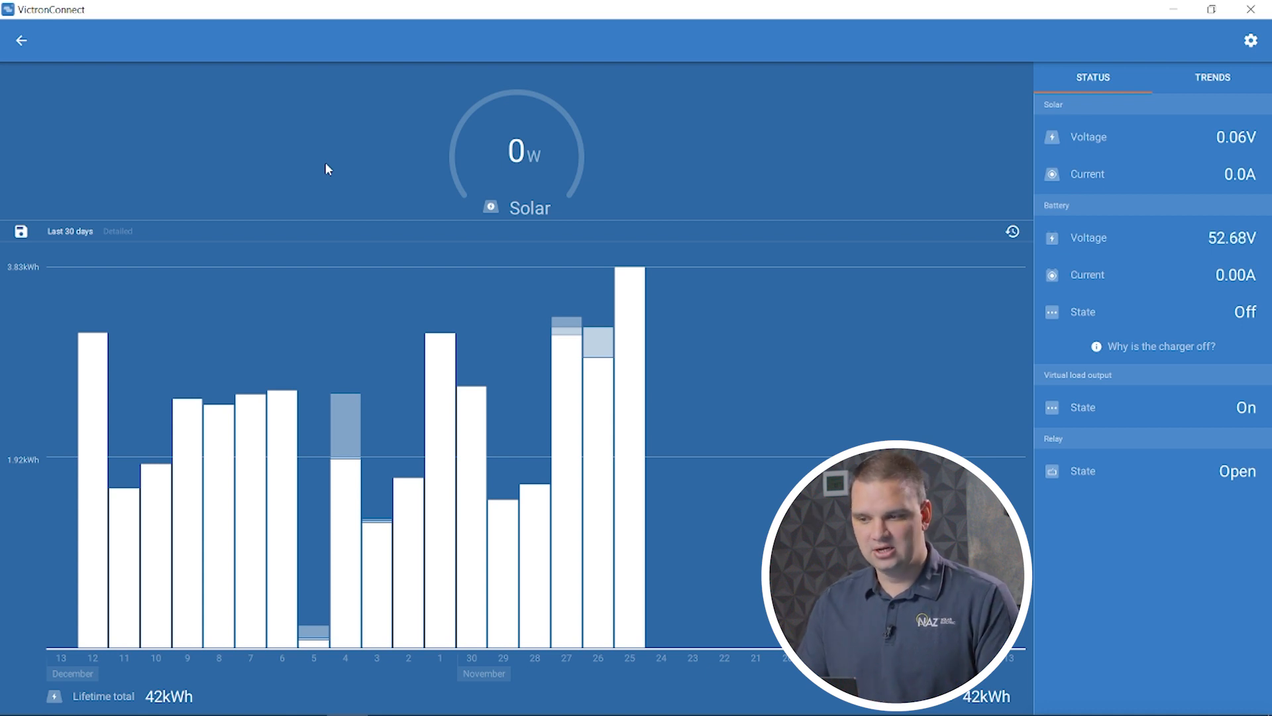
mouse_move(1047, 565)
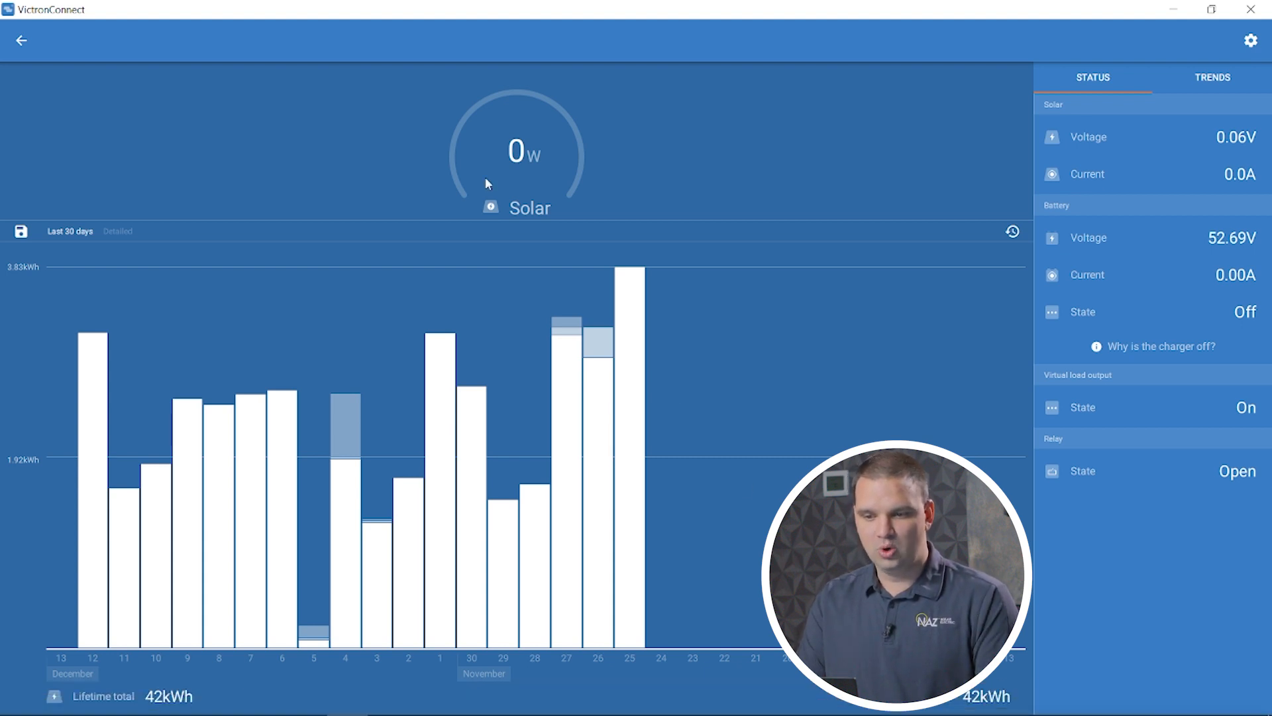
mouse_move(542, 176)
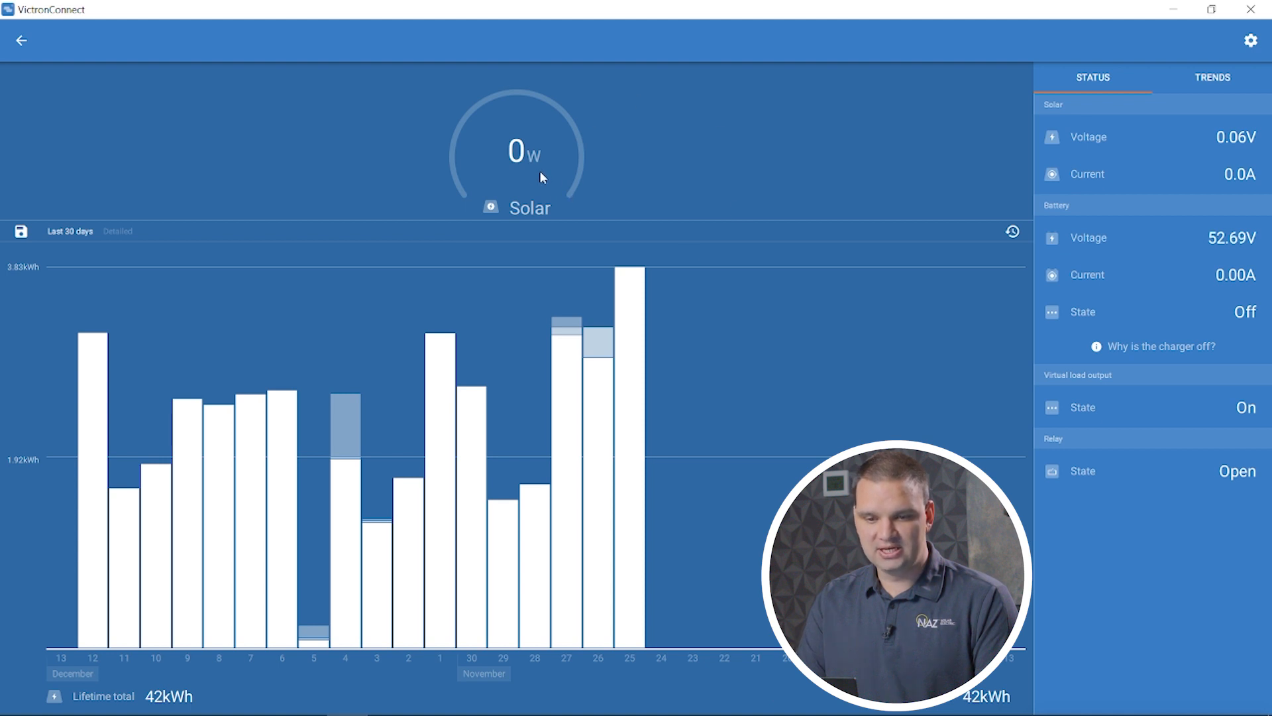
mouse_move(630, 415)
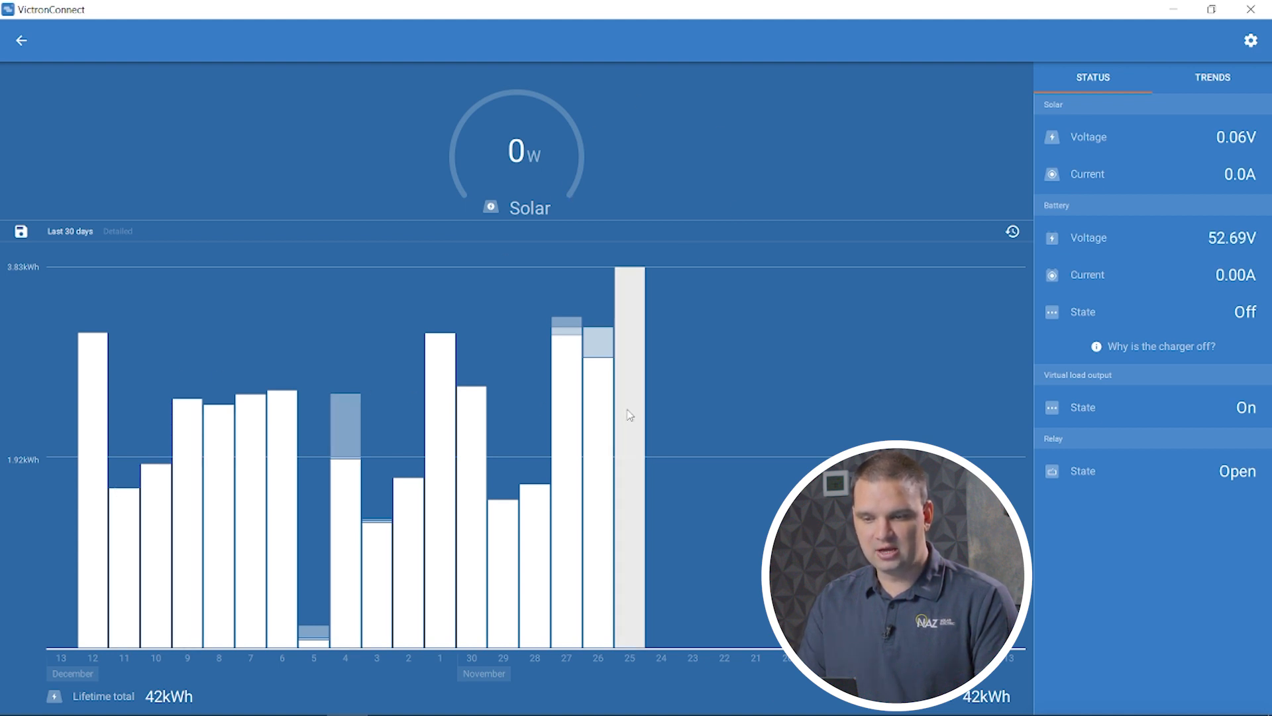
mouse_move(714, 389)
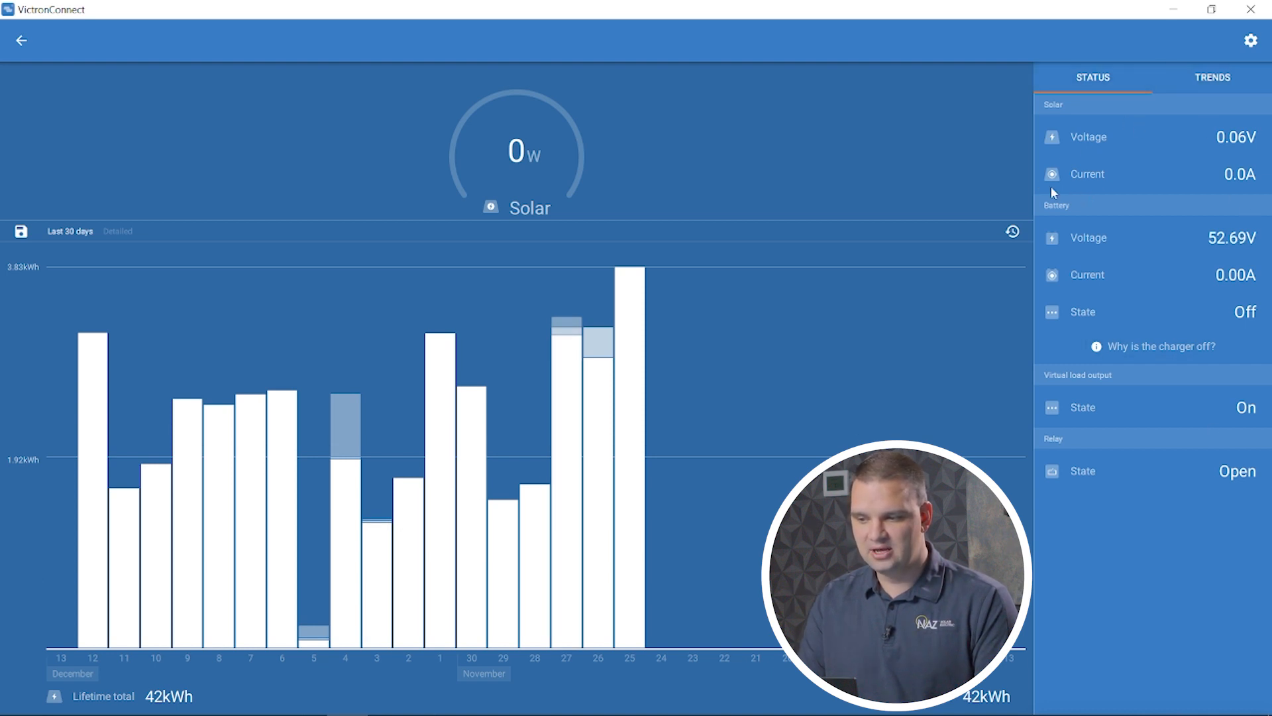
mouse_move(1112, 189)
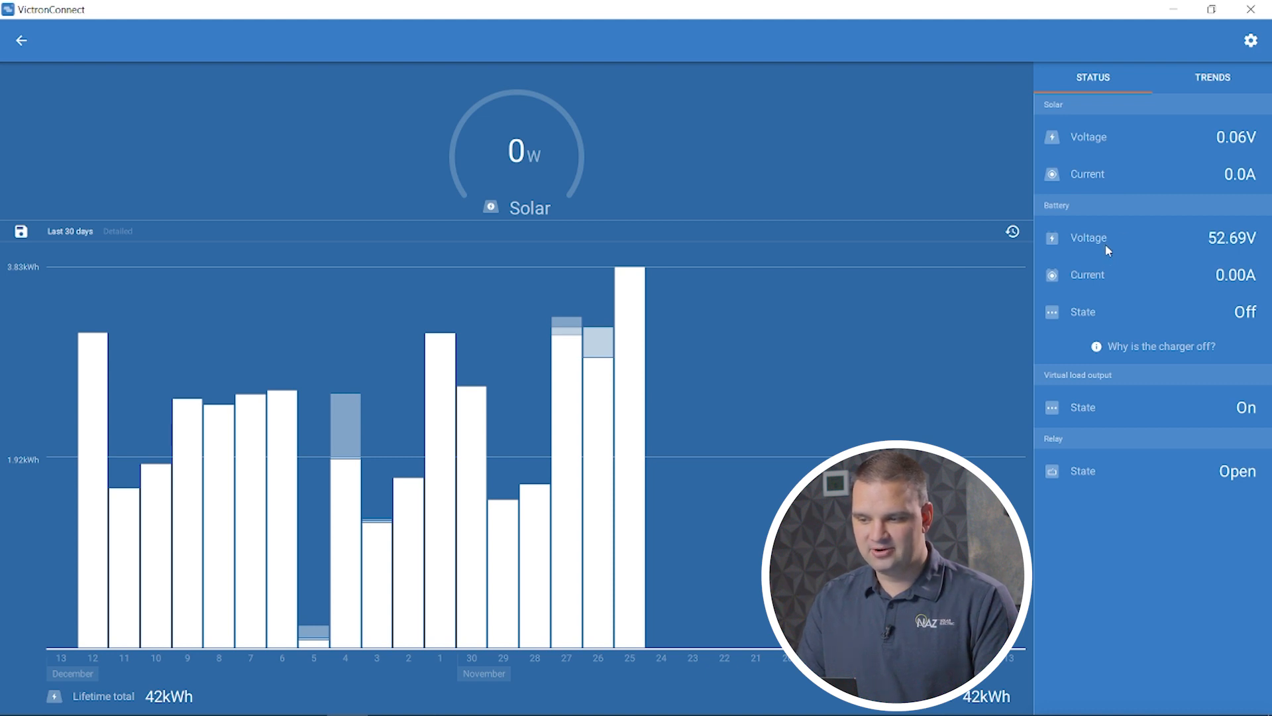
mouse_move(1104, 281)
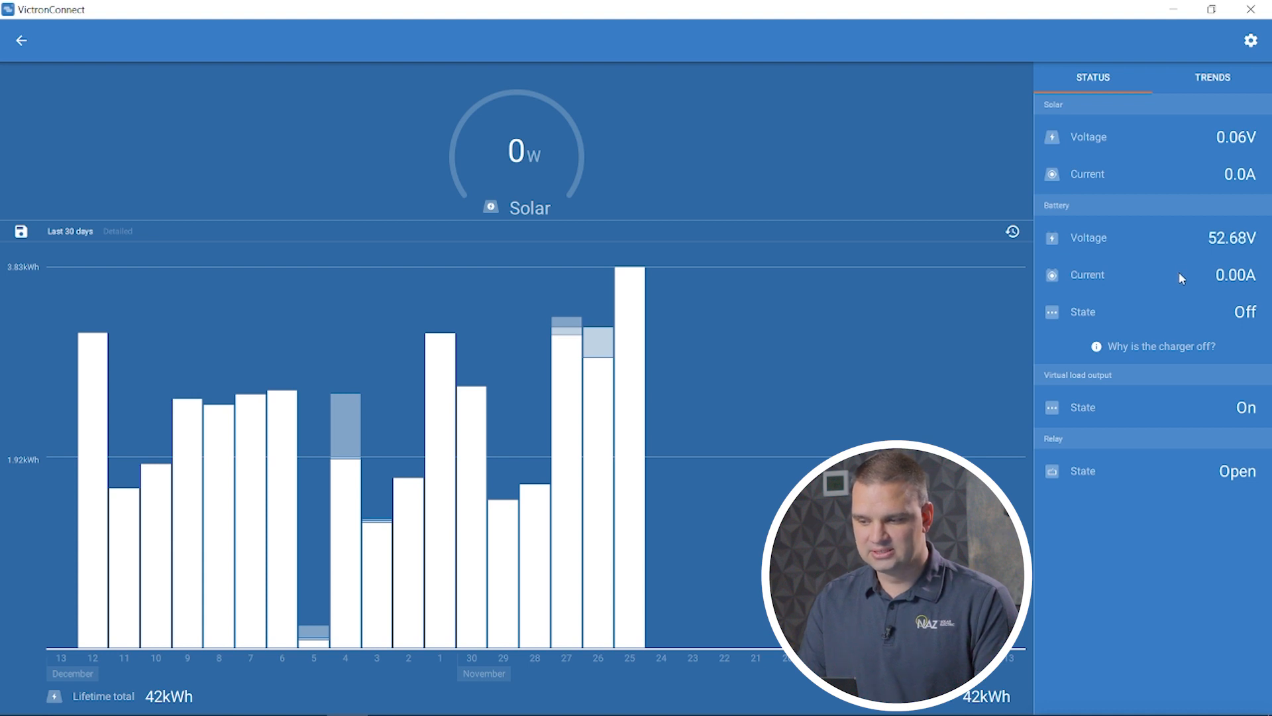
mouse_move(1158, 158)
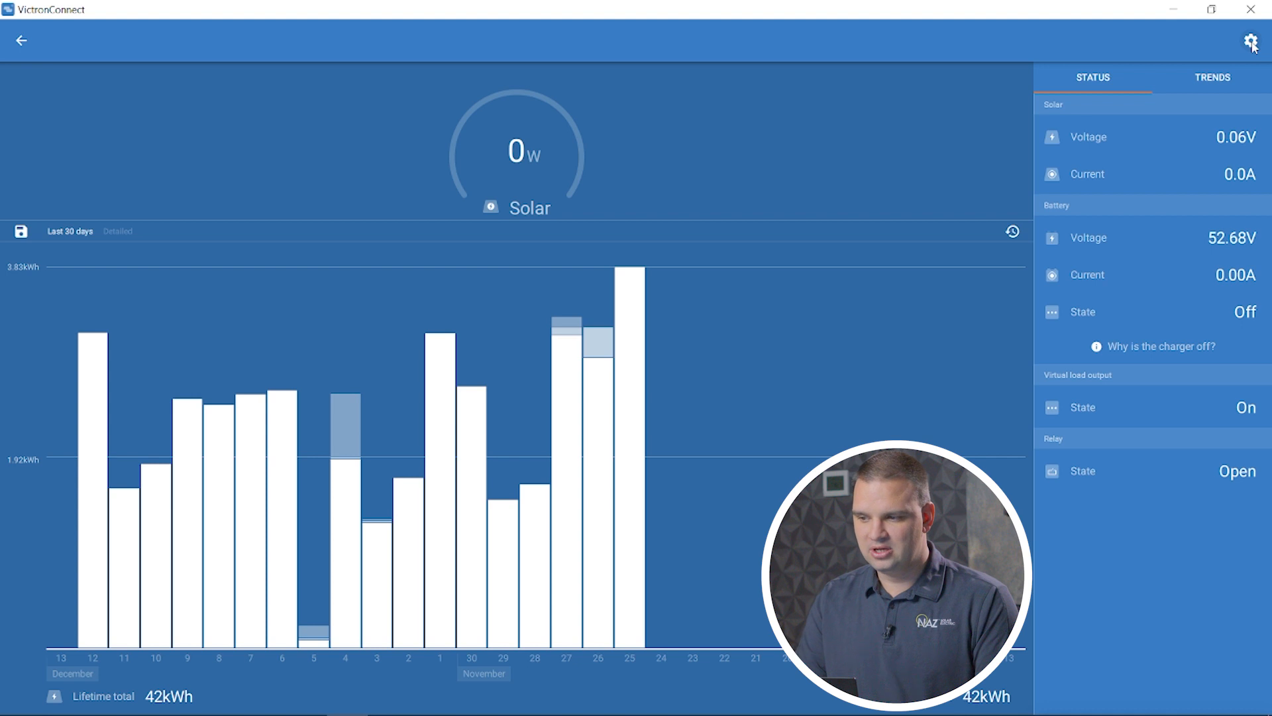
- Show the charger's settings list: Battery, Load output, Relay, Streetlight, Display
click(1253, 41)
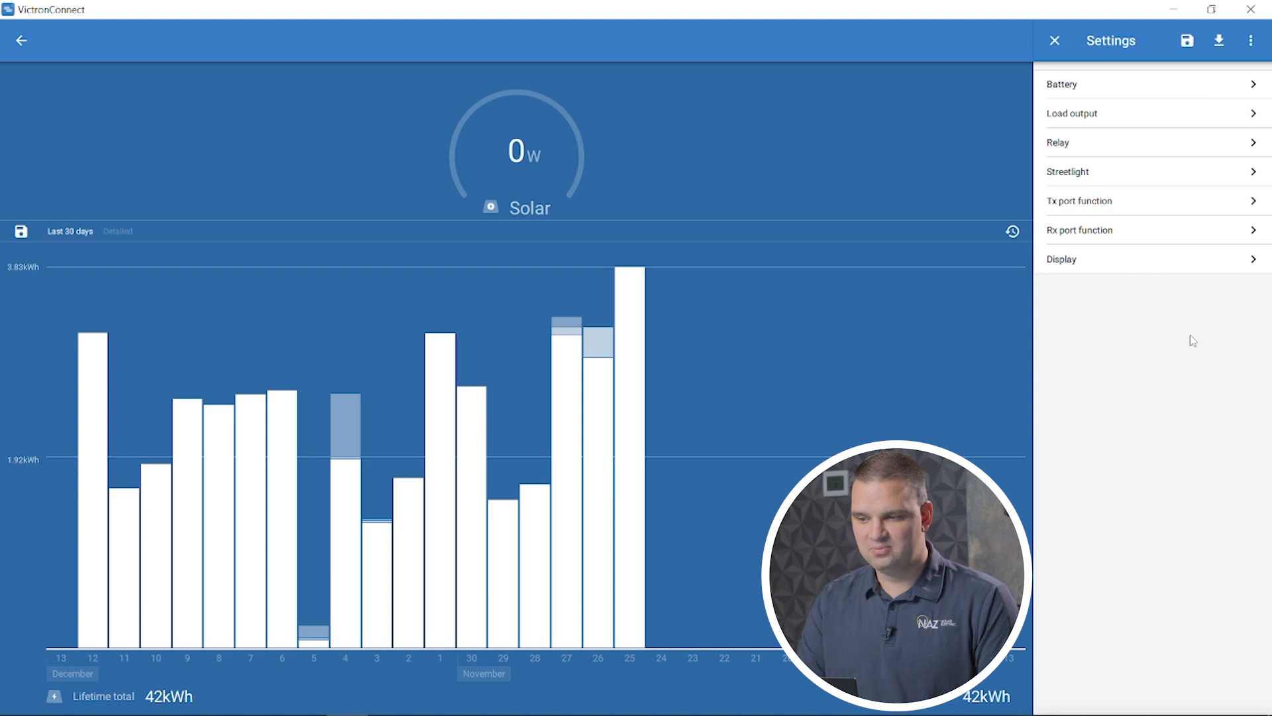
mouse_move(1119, 157)
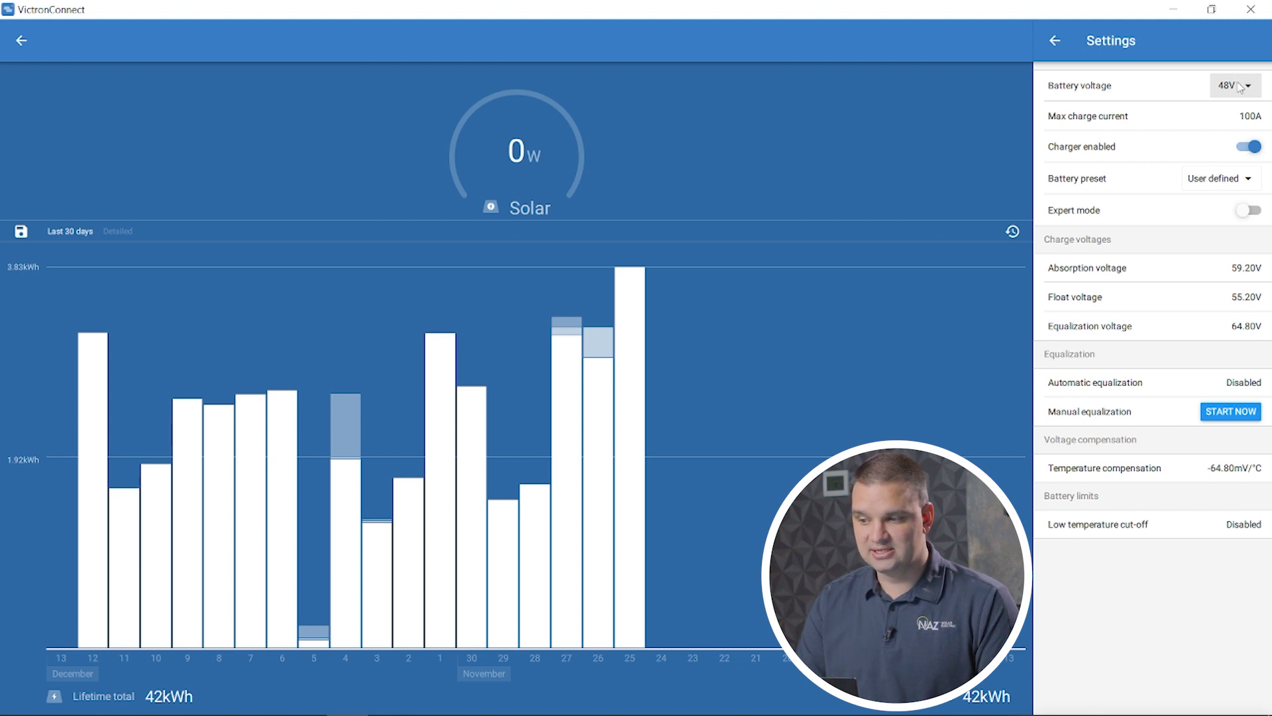
mouse_move(1209, 298)
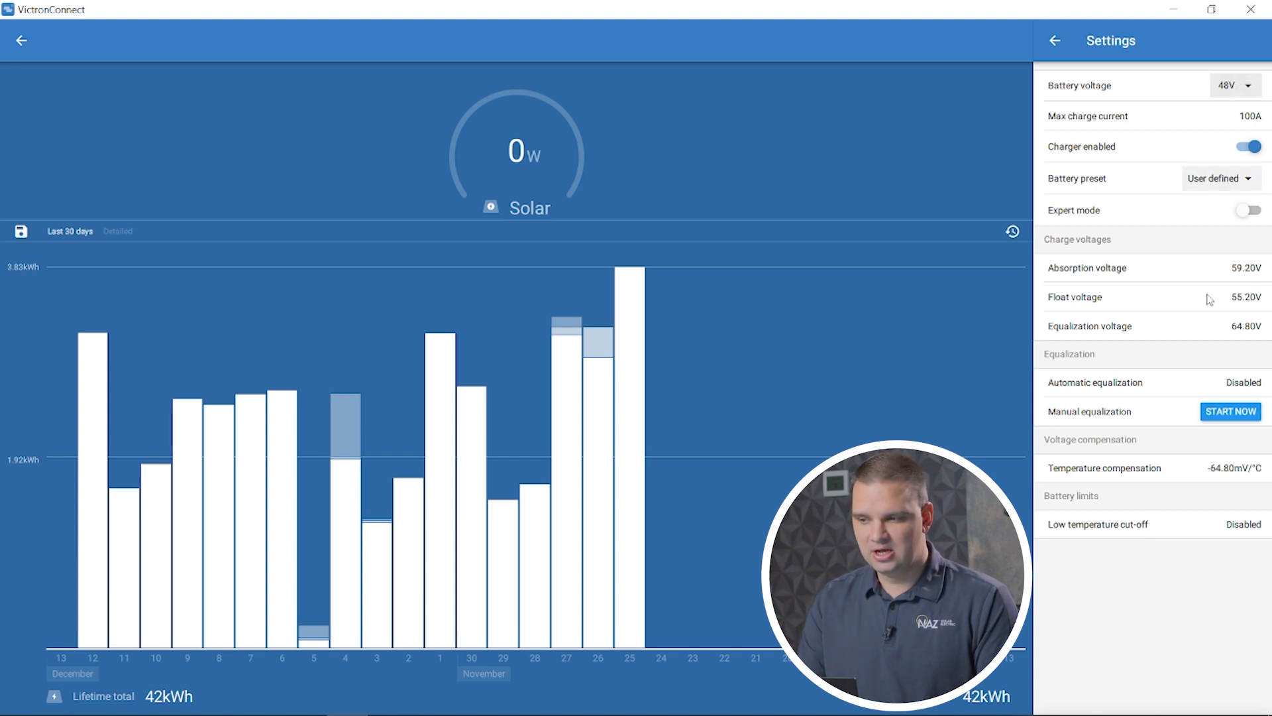
mouse_move(1239, 96)
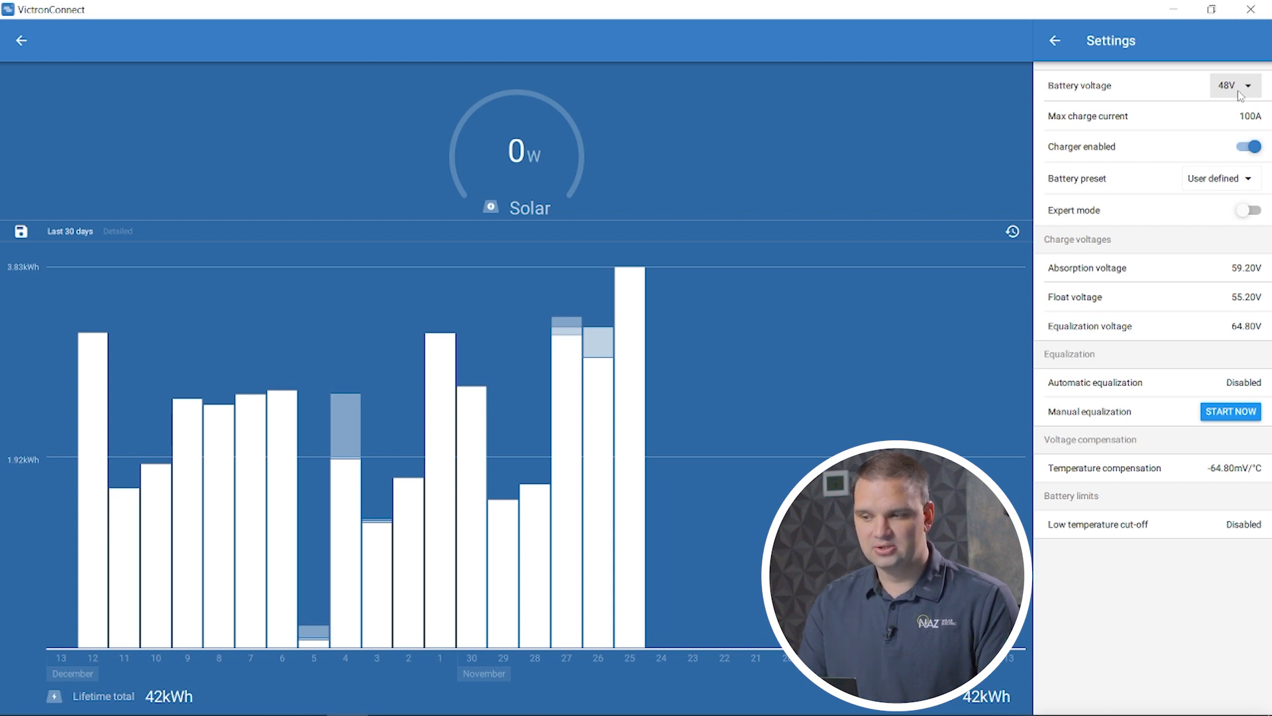
mouse_move(1210, 261)
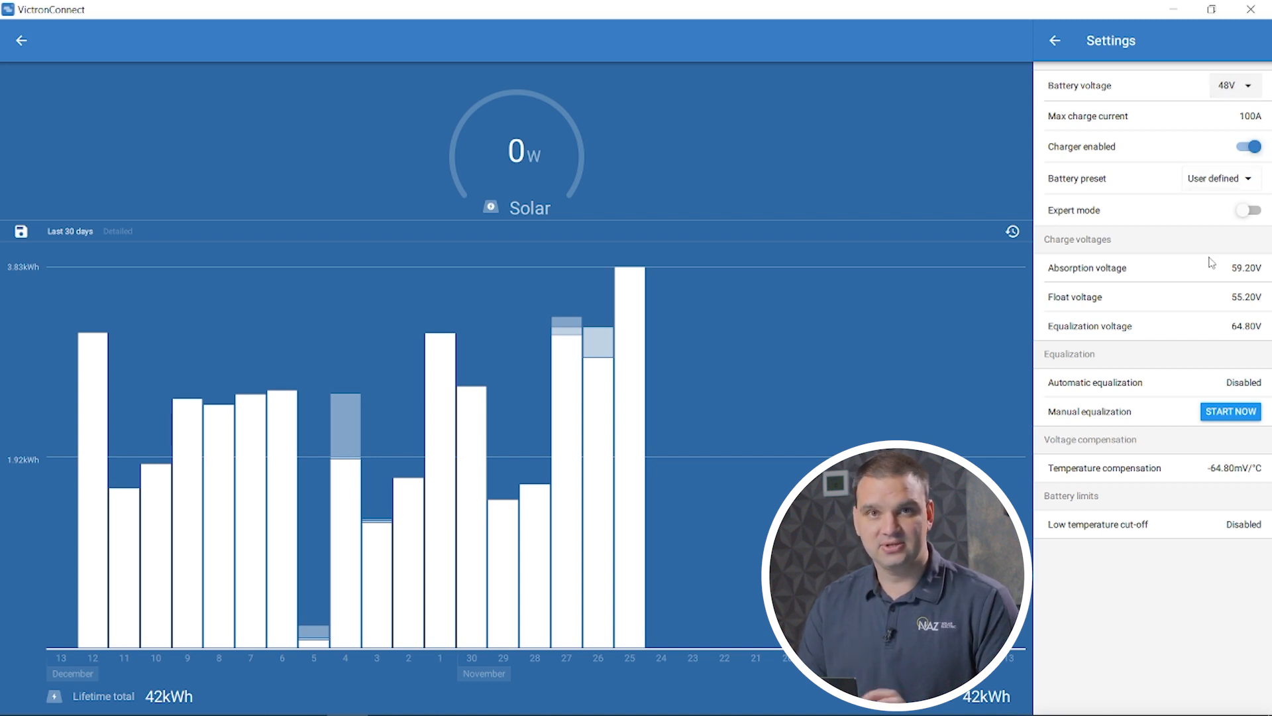
mouse_move(1068, 130)
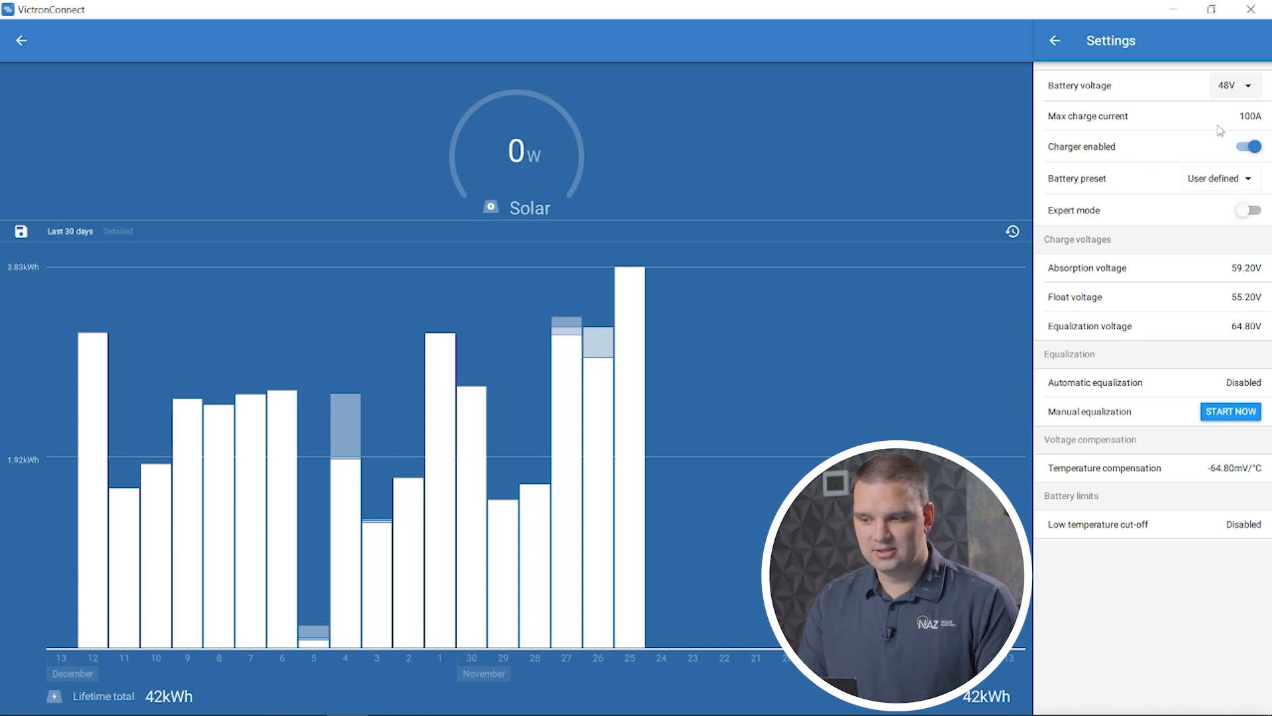
mouse_move(1213, 158)
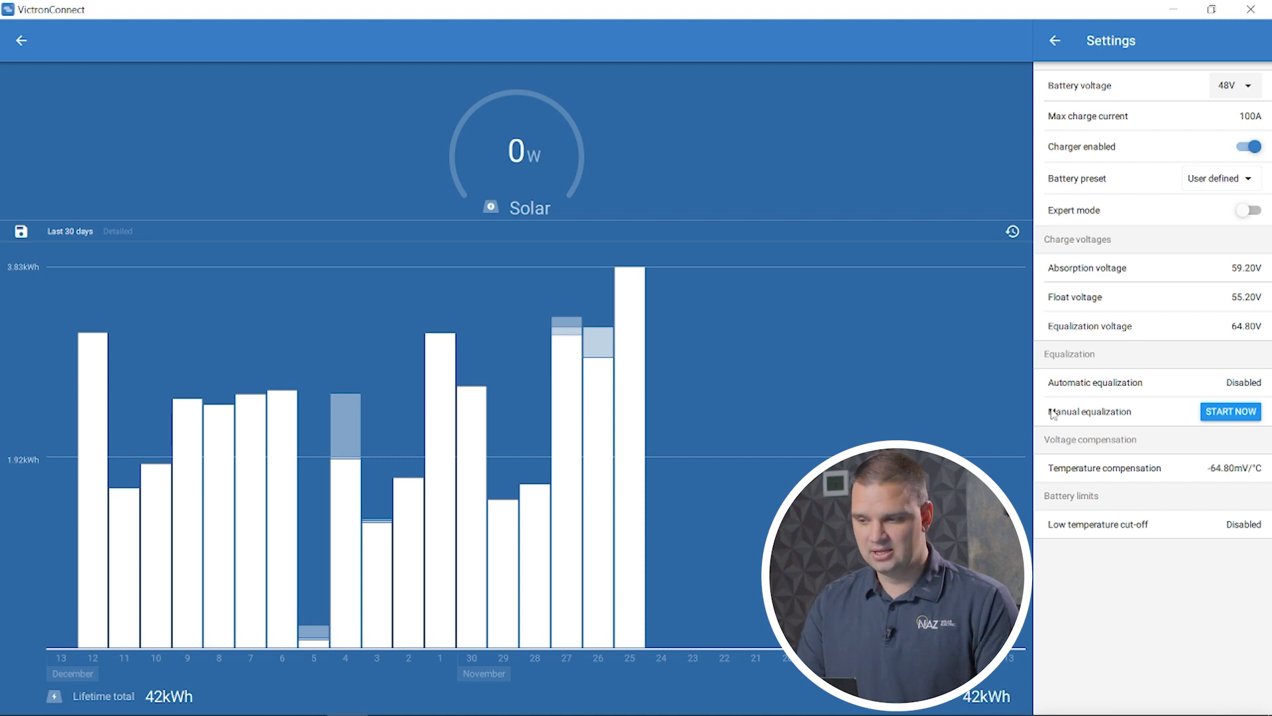
- Choose the Smart Lithium (LiFePo4) preset, giving 56.80V absorption and 54.00V float
click(1219, 179)
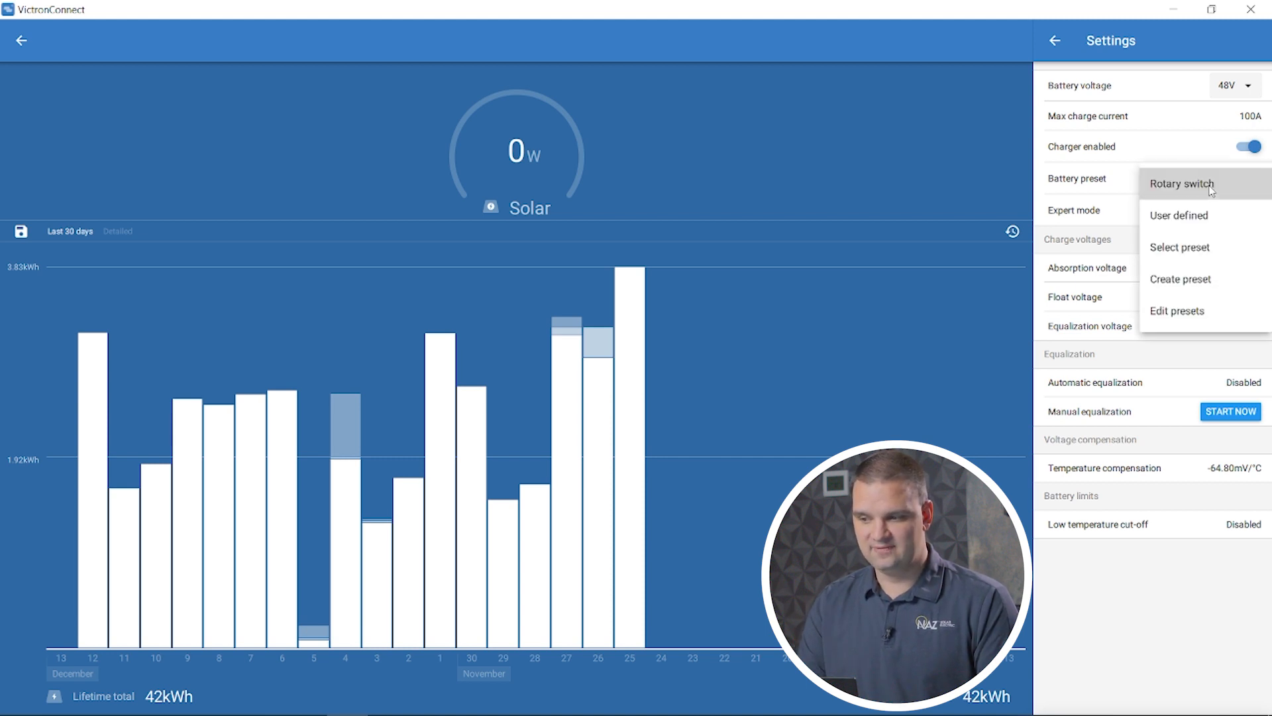
click(1180, 248)
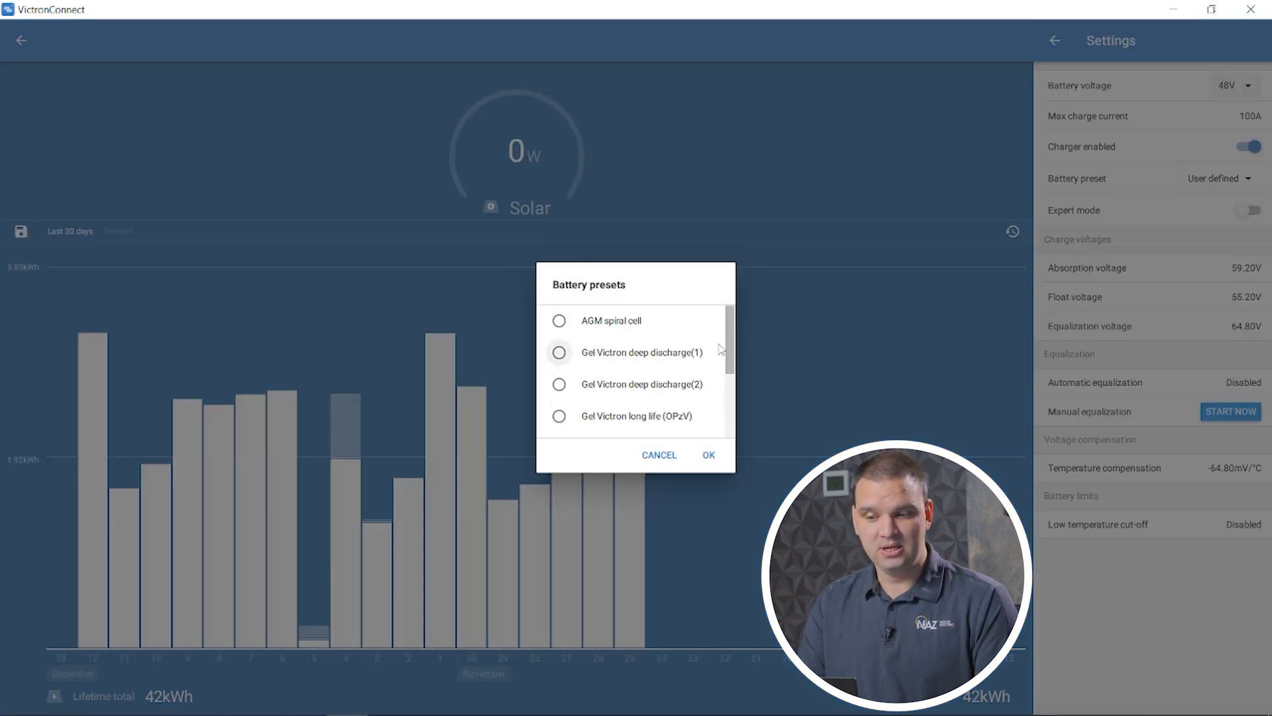
scroll(down, 3)
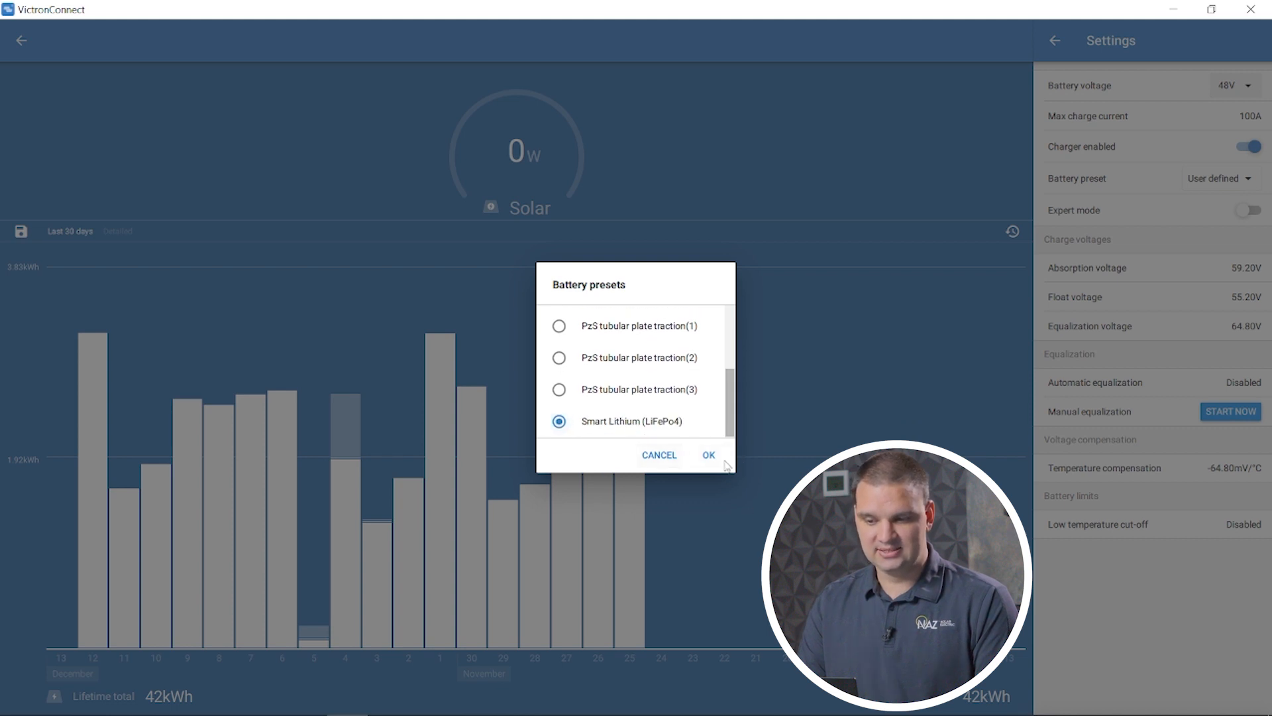
click(708, 455)
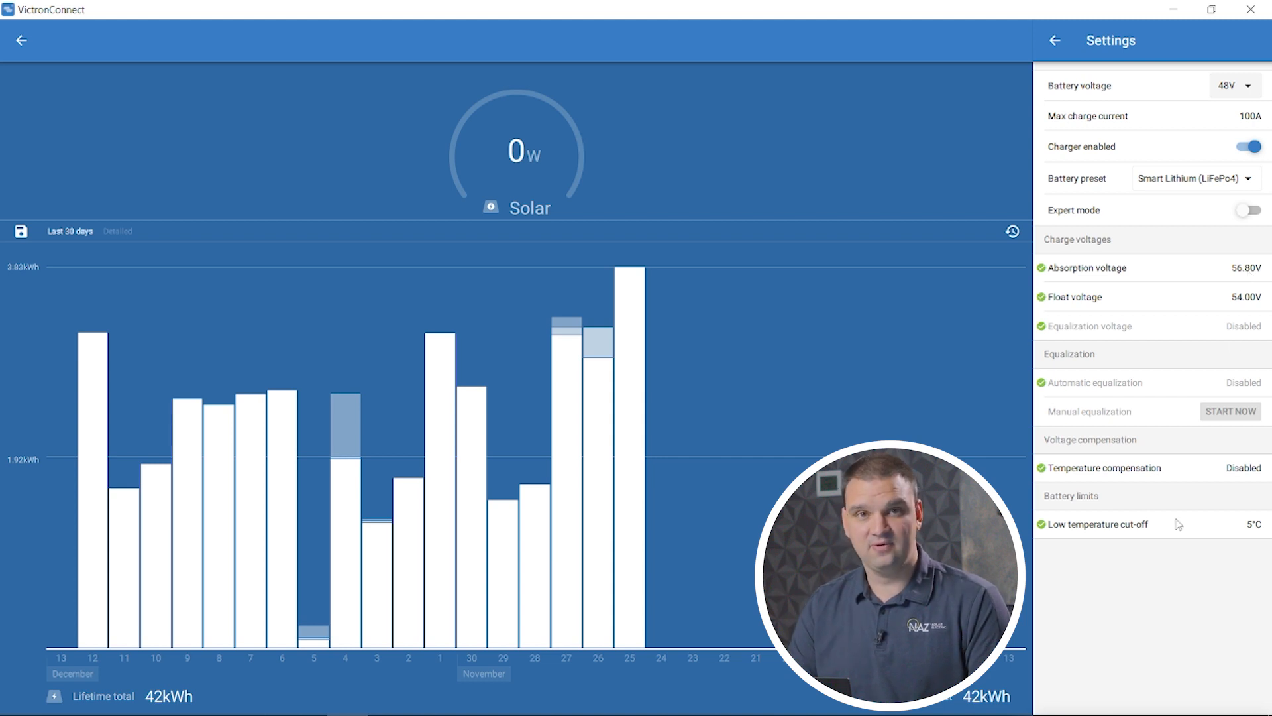
mouse_move(1217, 329)
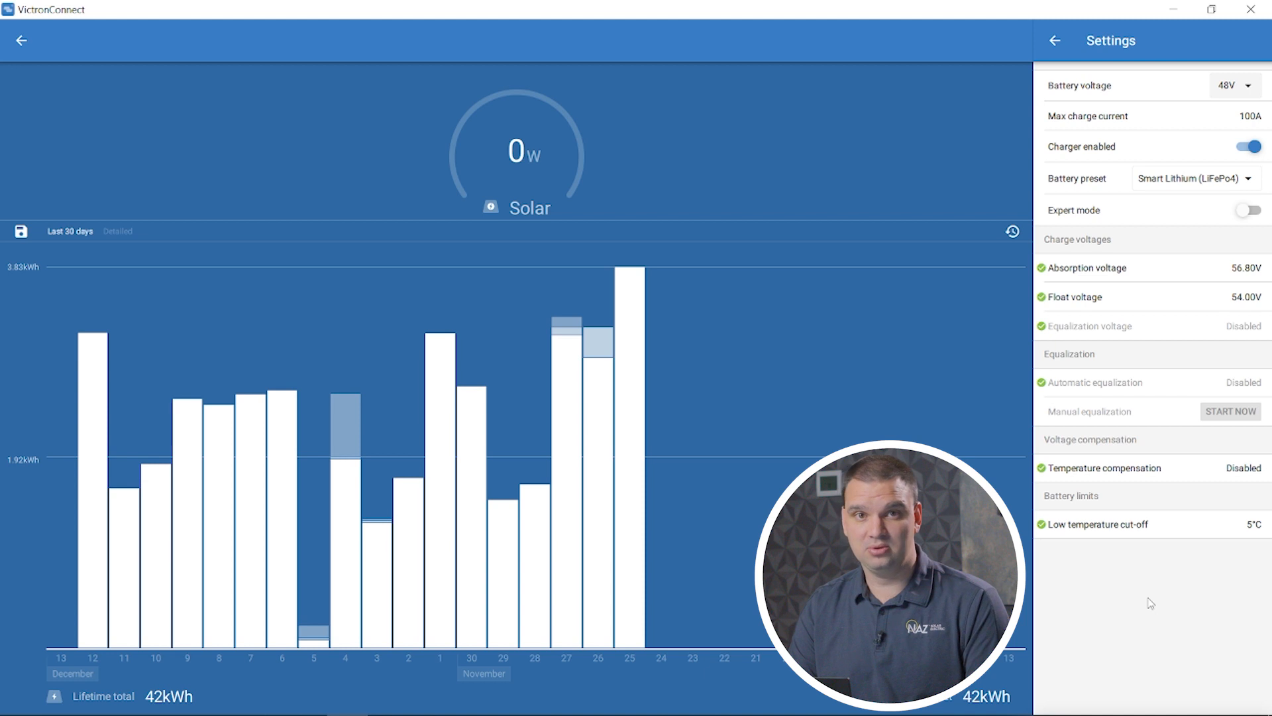
mouse_move(1096, 575)
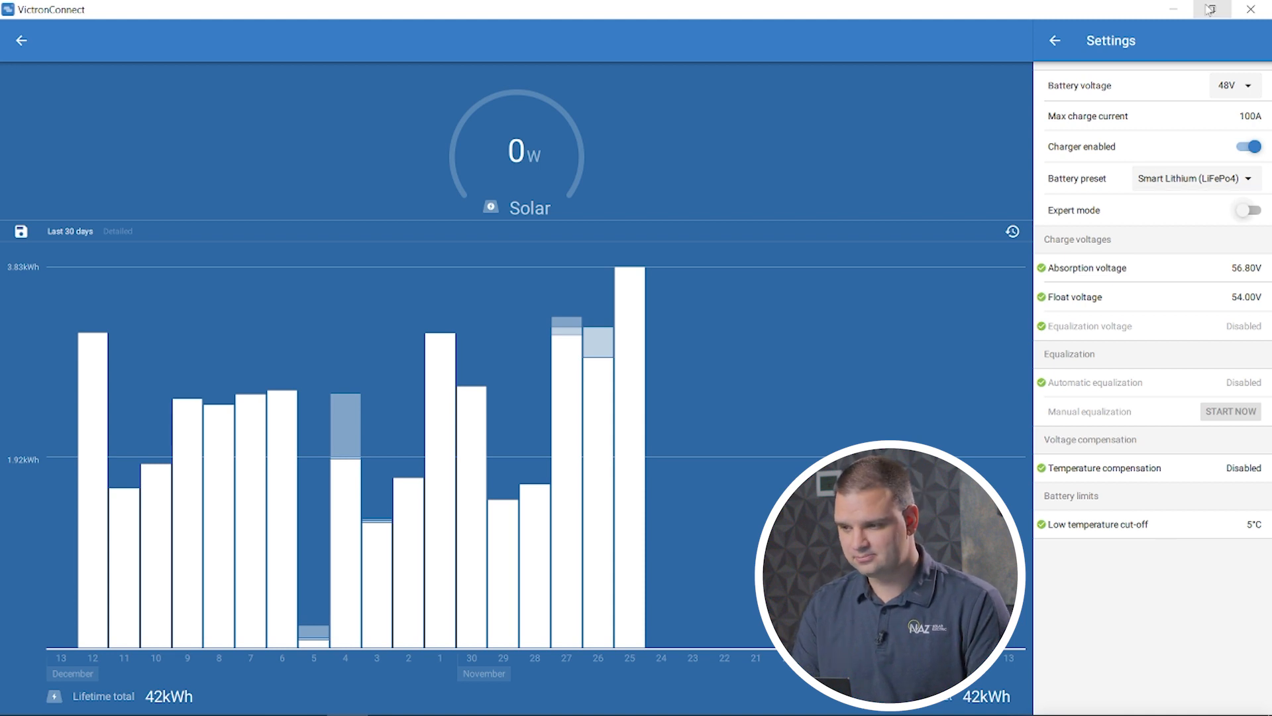
click(1053, 41)
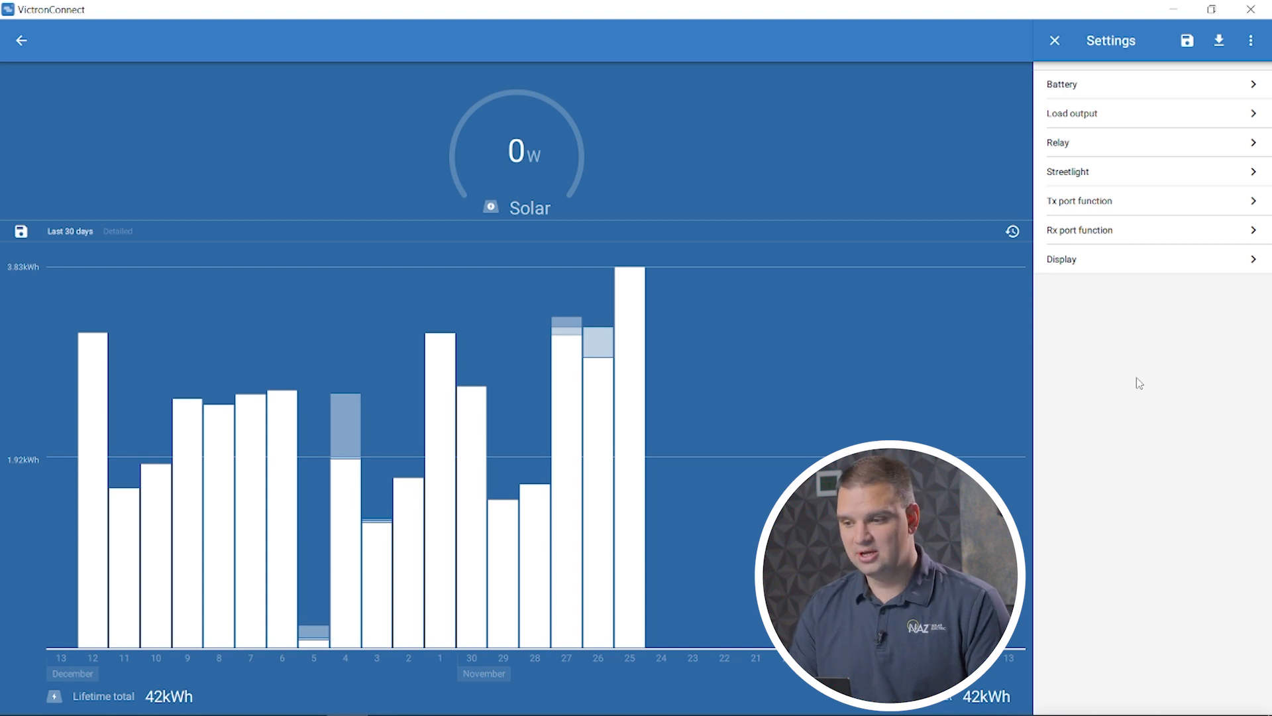
mouse_move(1002, 422)
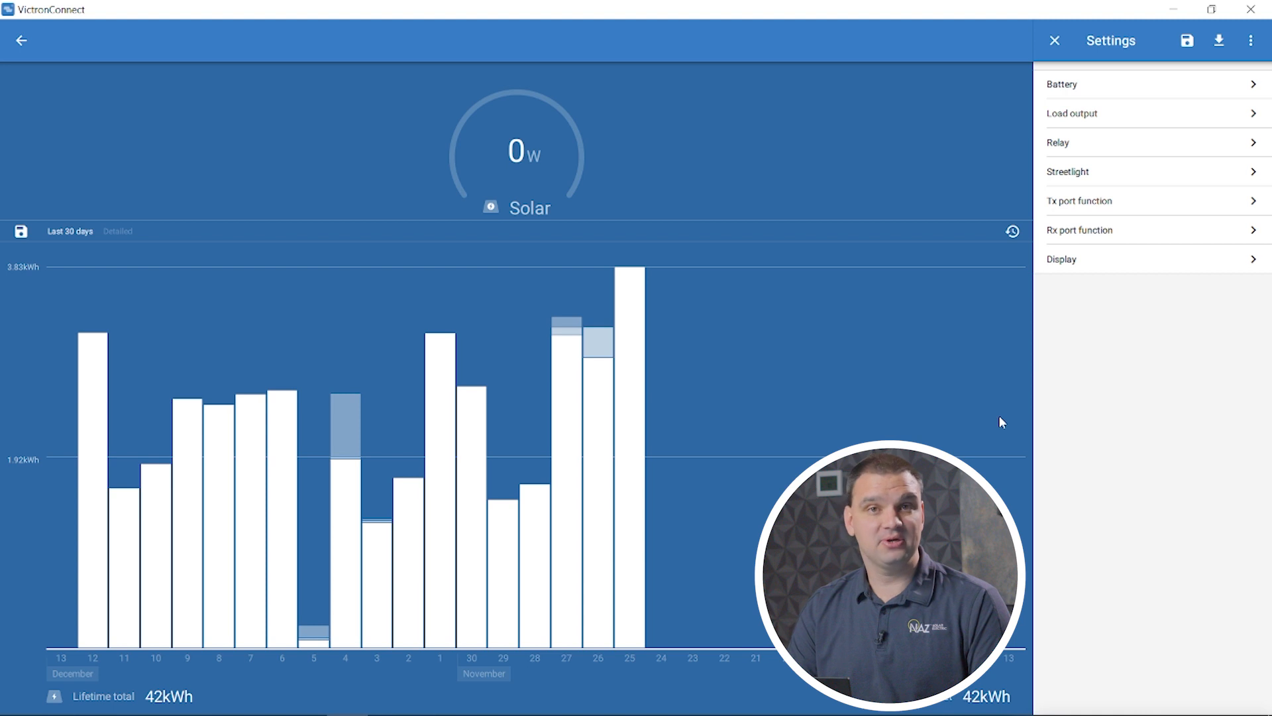
mouse_move(1110, 273)
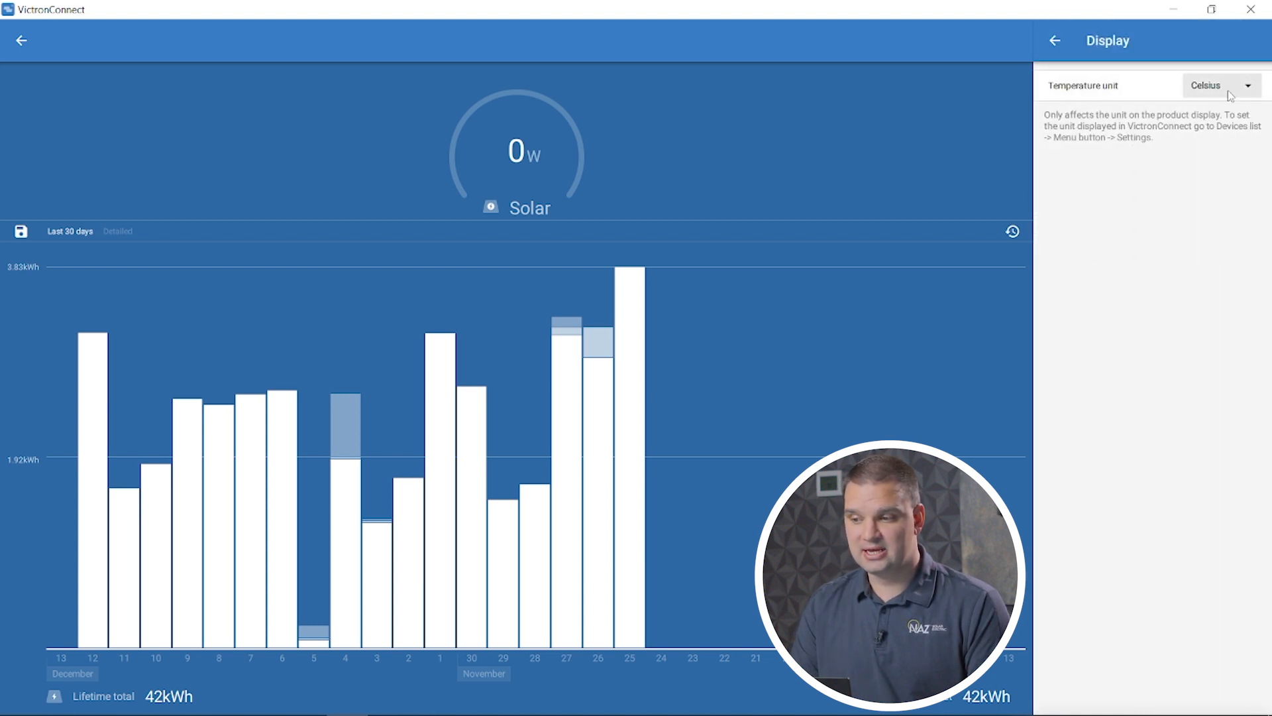
- Switch the charger display's temperature unit from Celsius to Fahrenheit
click(1219, 85)
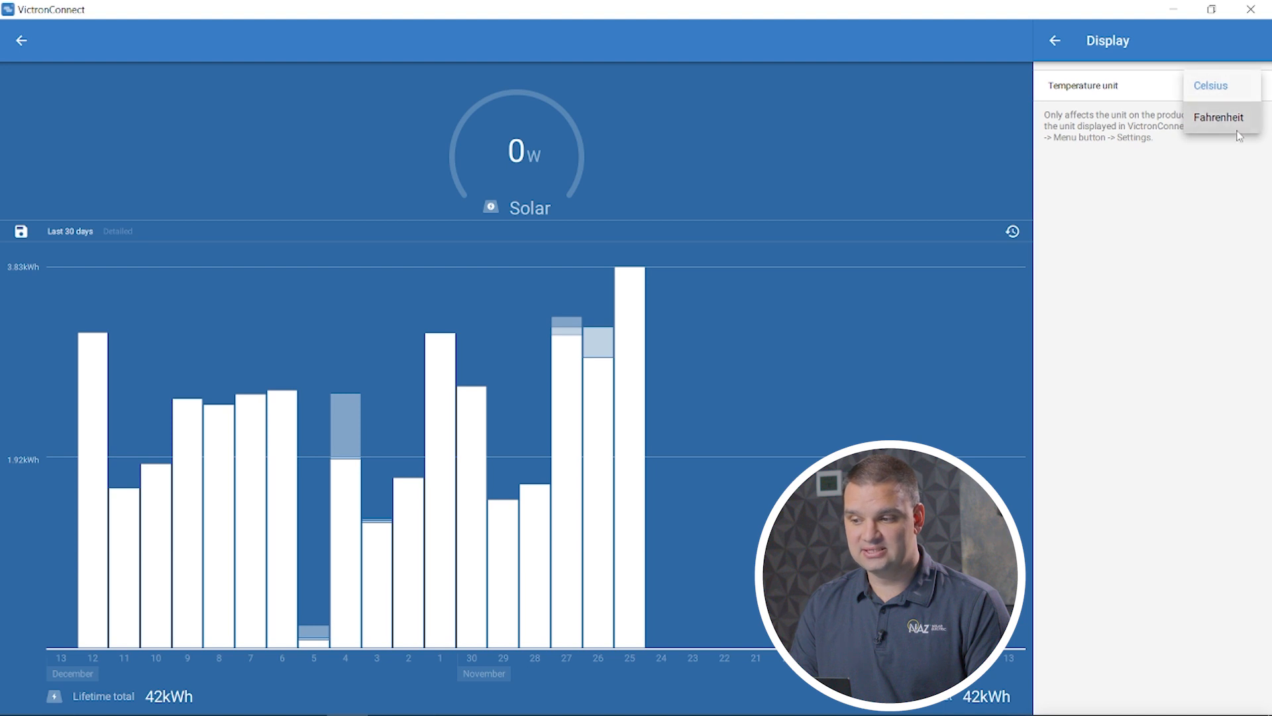
click(1218, 116)
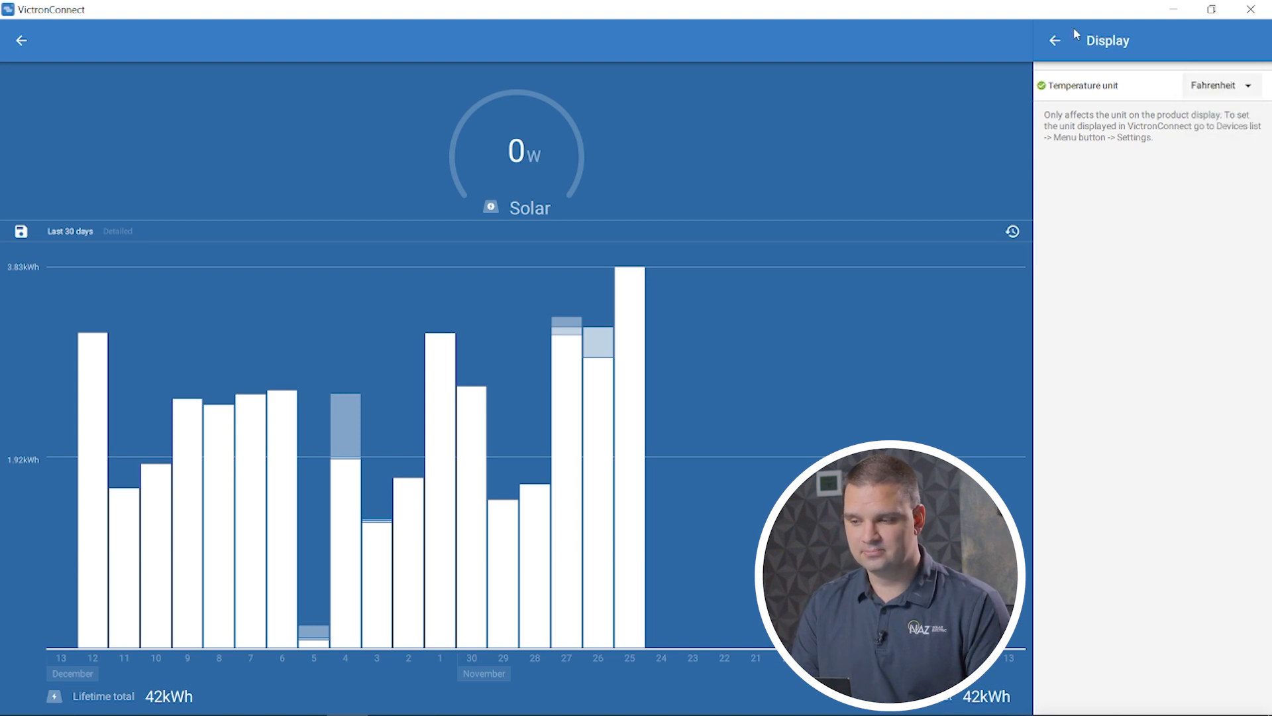
click(1054, 41)
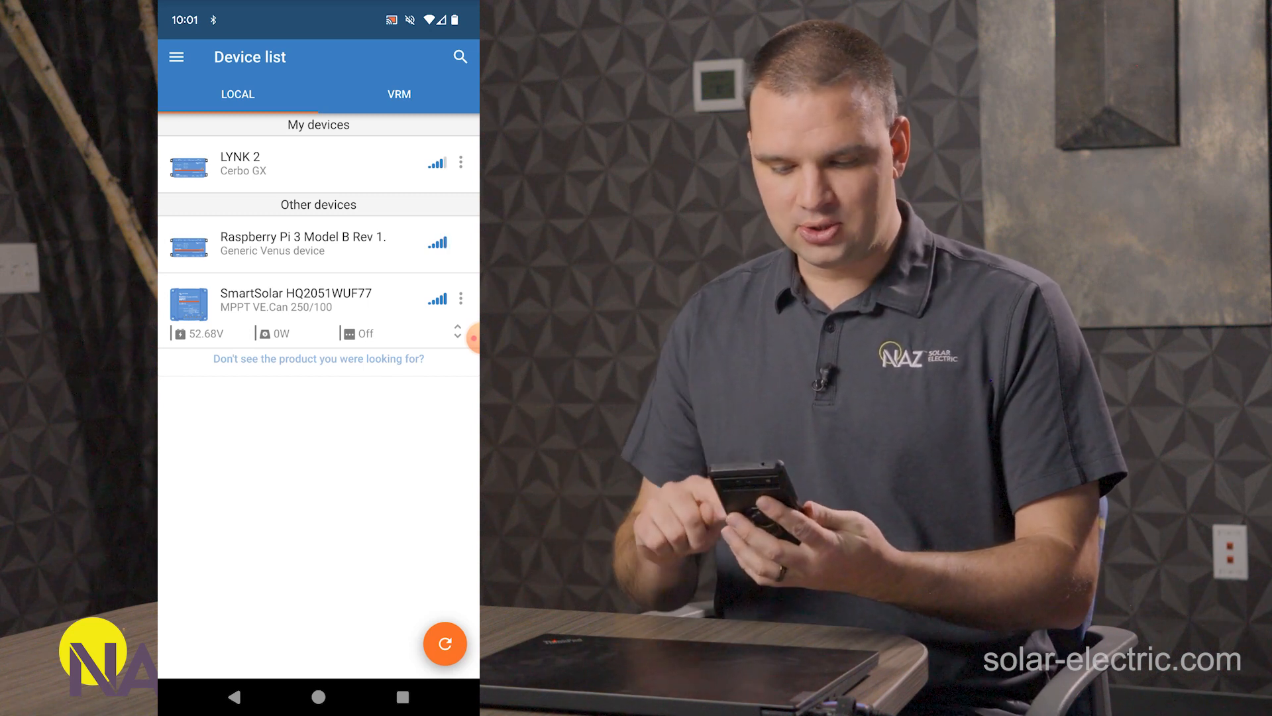
- Connect the phone to SmartSolar HQ2051WUF77 until it asks for a Bluetooth PIN
click(446, 643)
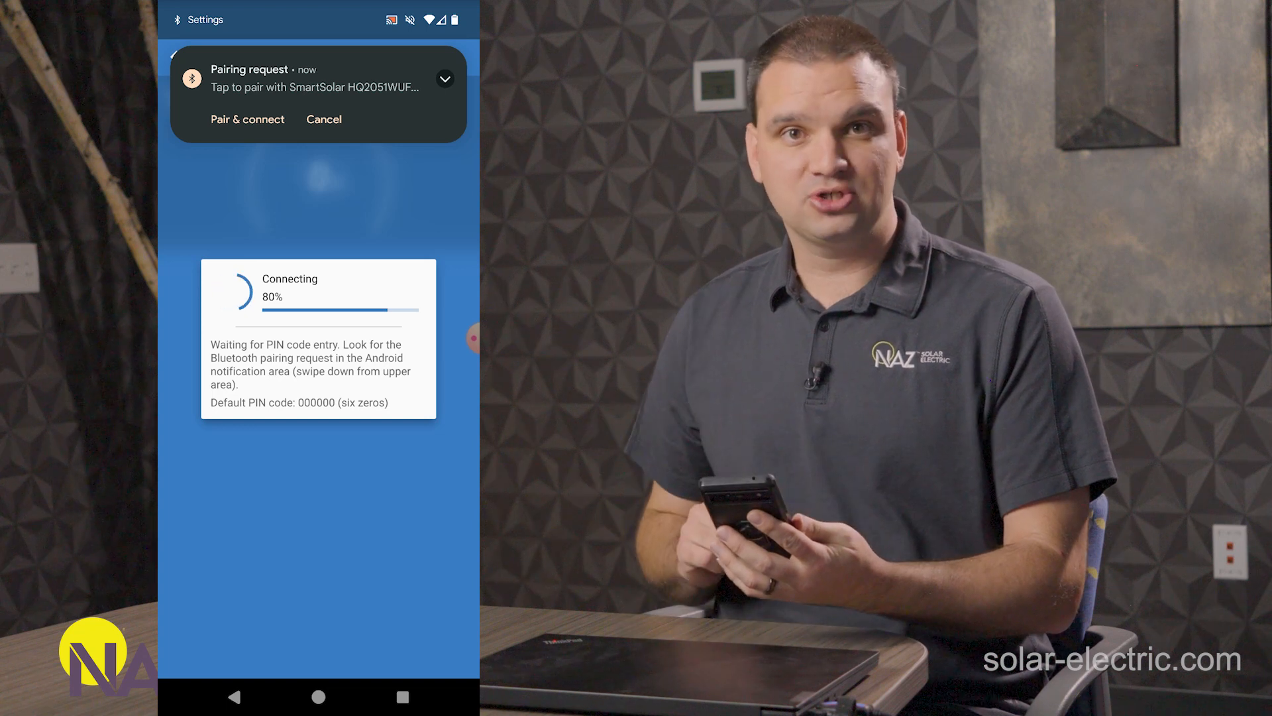
- Accept the Bluetooth pairing request with the default PIN 000000
click(246, 119)
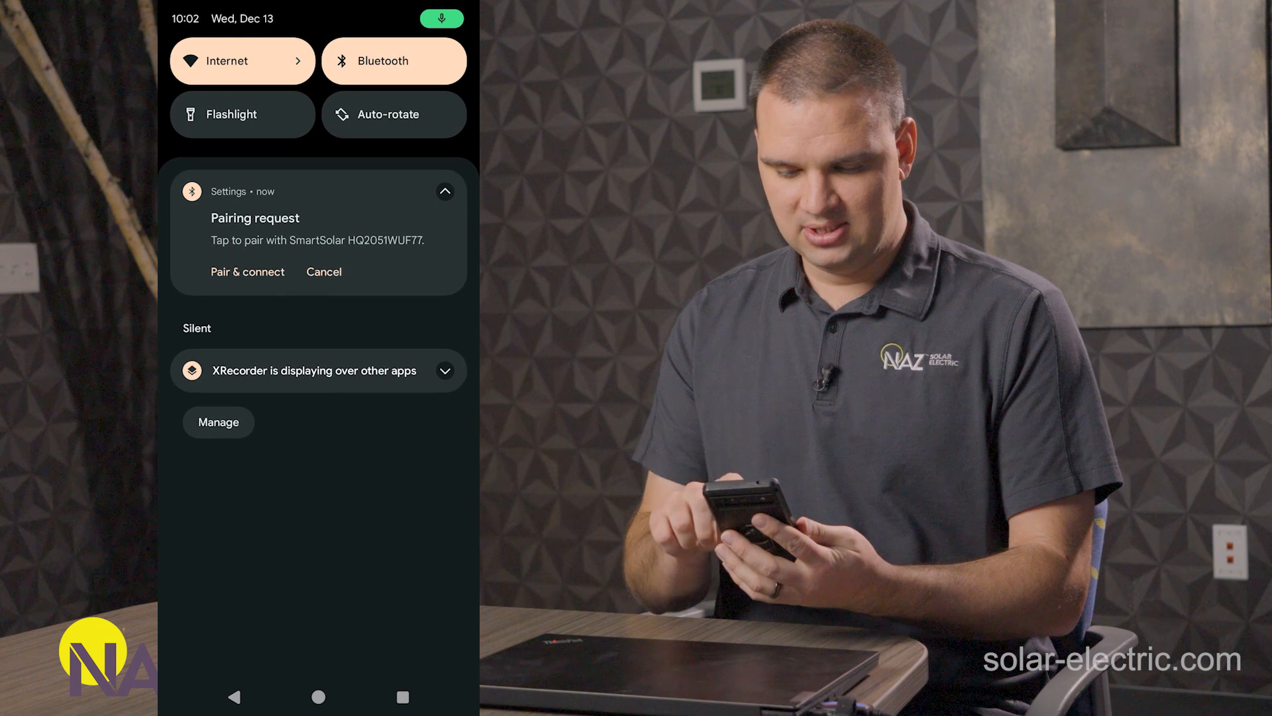
click(247, 270)
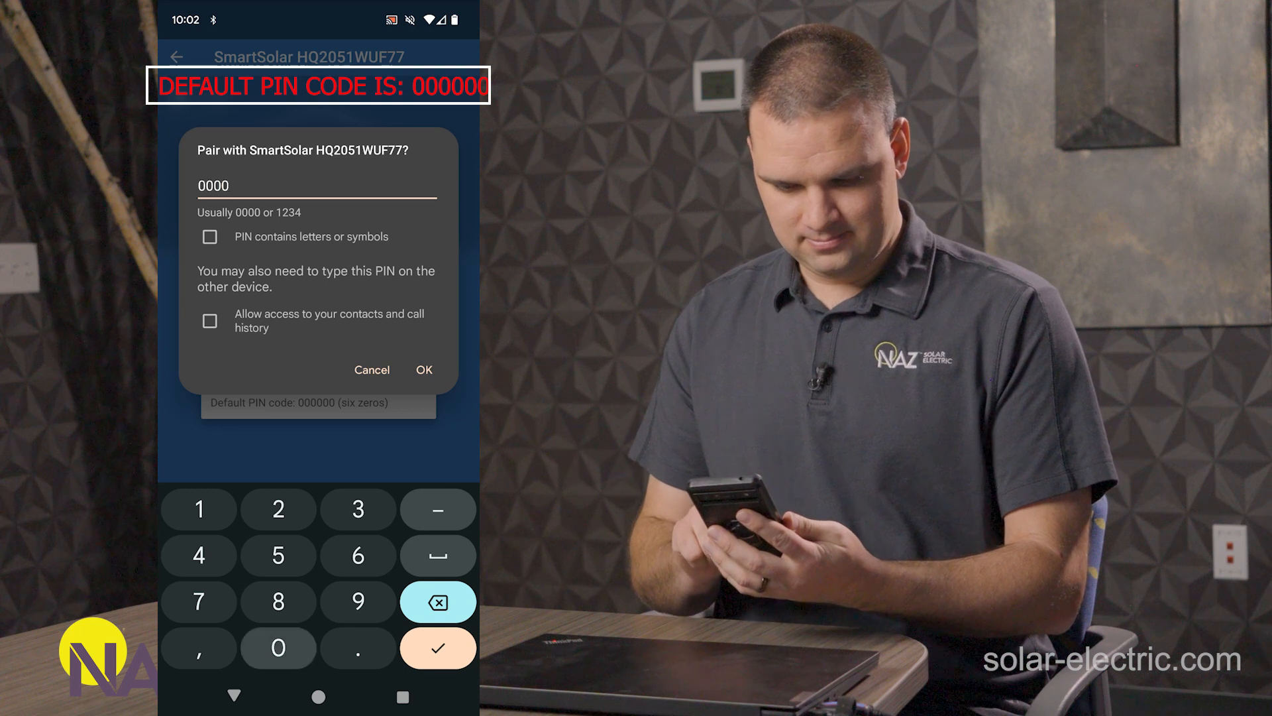
click(423, 370)
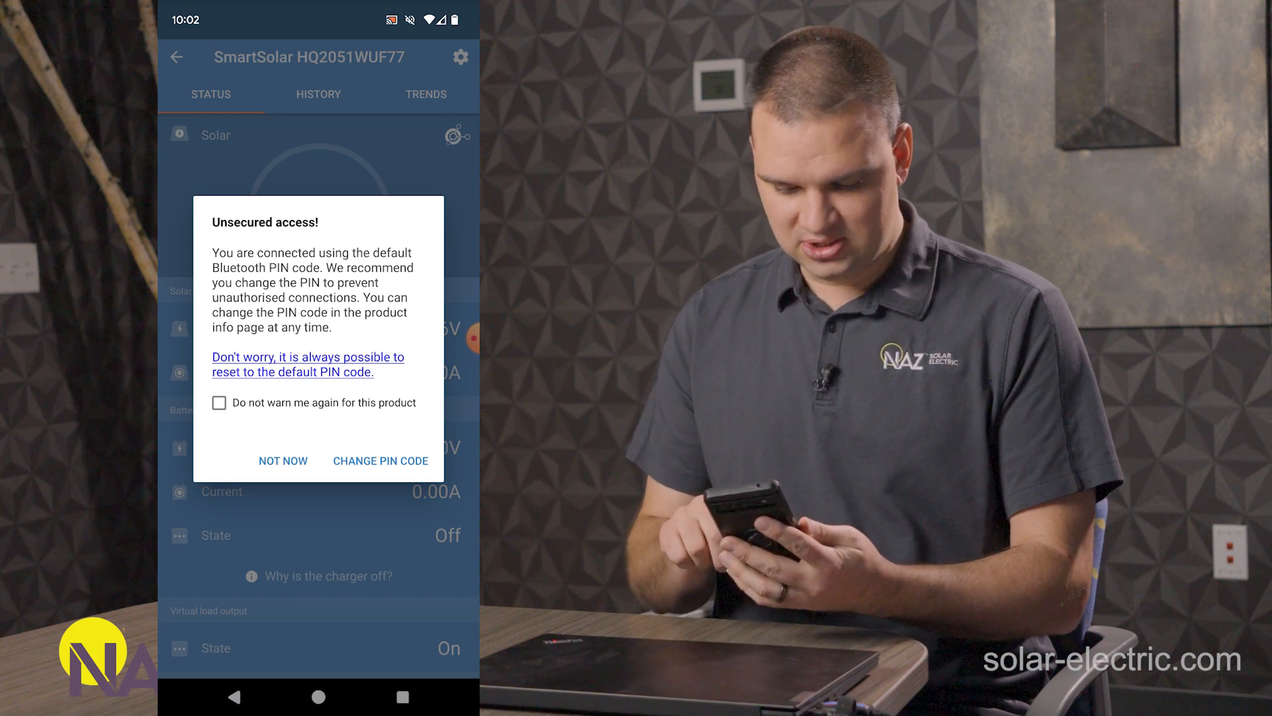
- Replace the charger's default Bluetooth PIN with a new six-digit PIN and confirm it
click(380, 460)
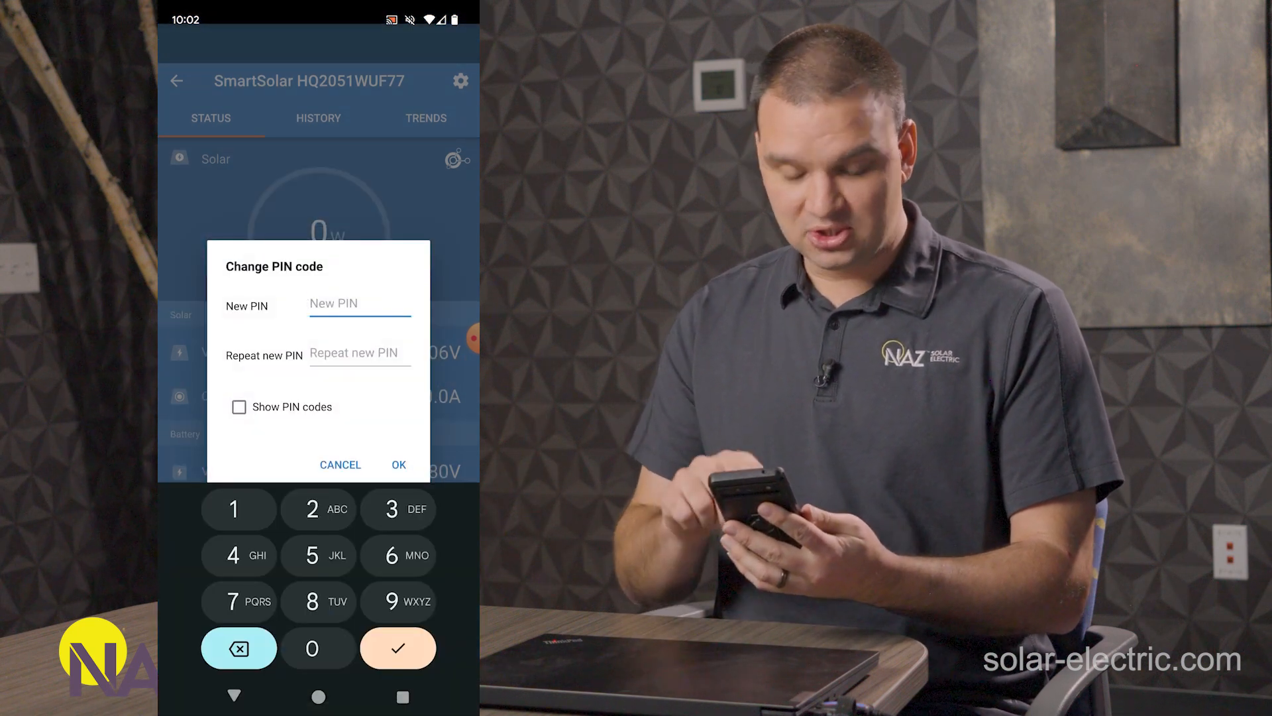
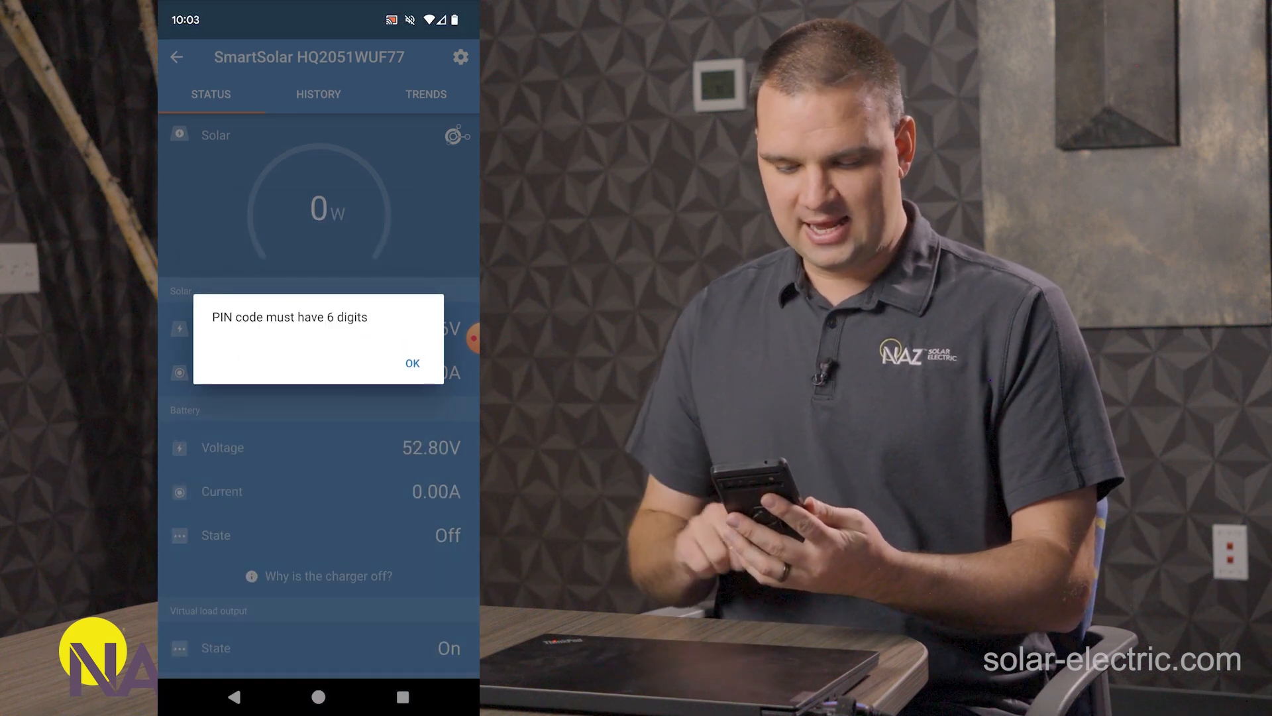
click(412, 363)
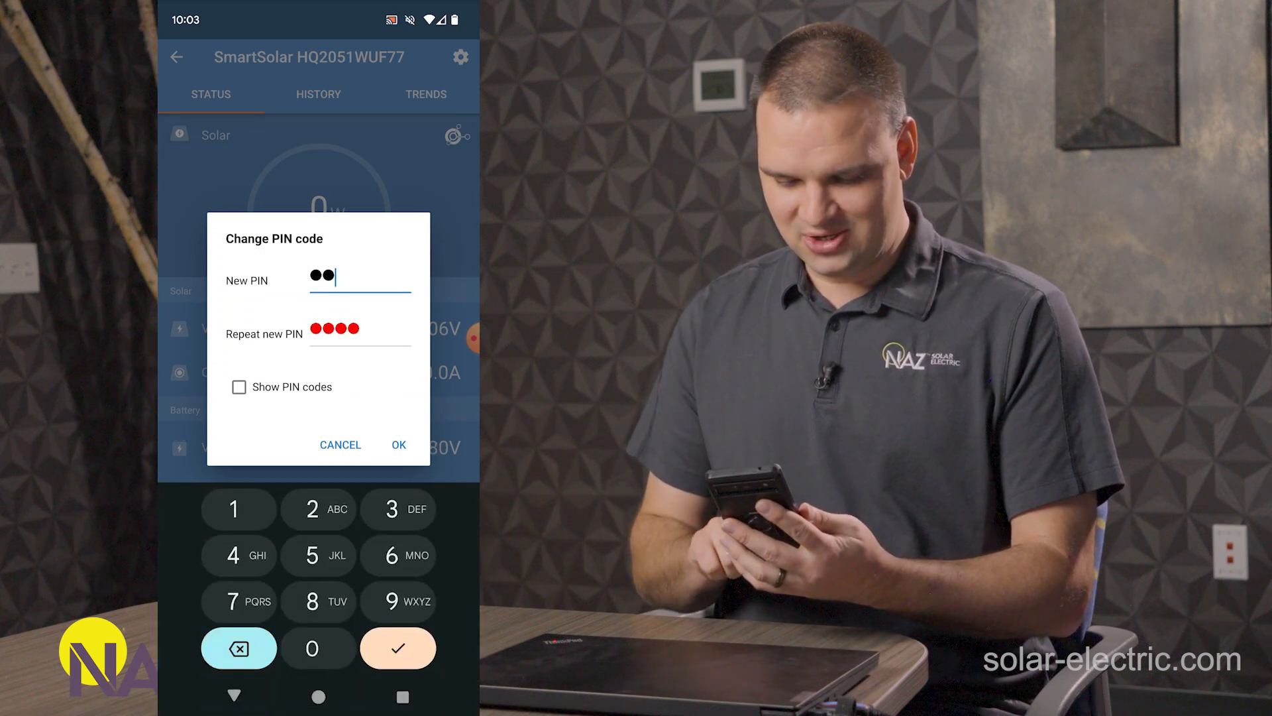
click(311, 556)
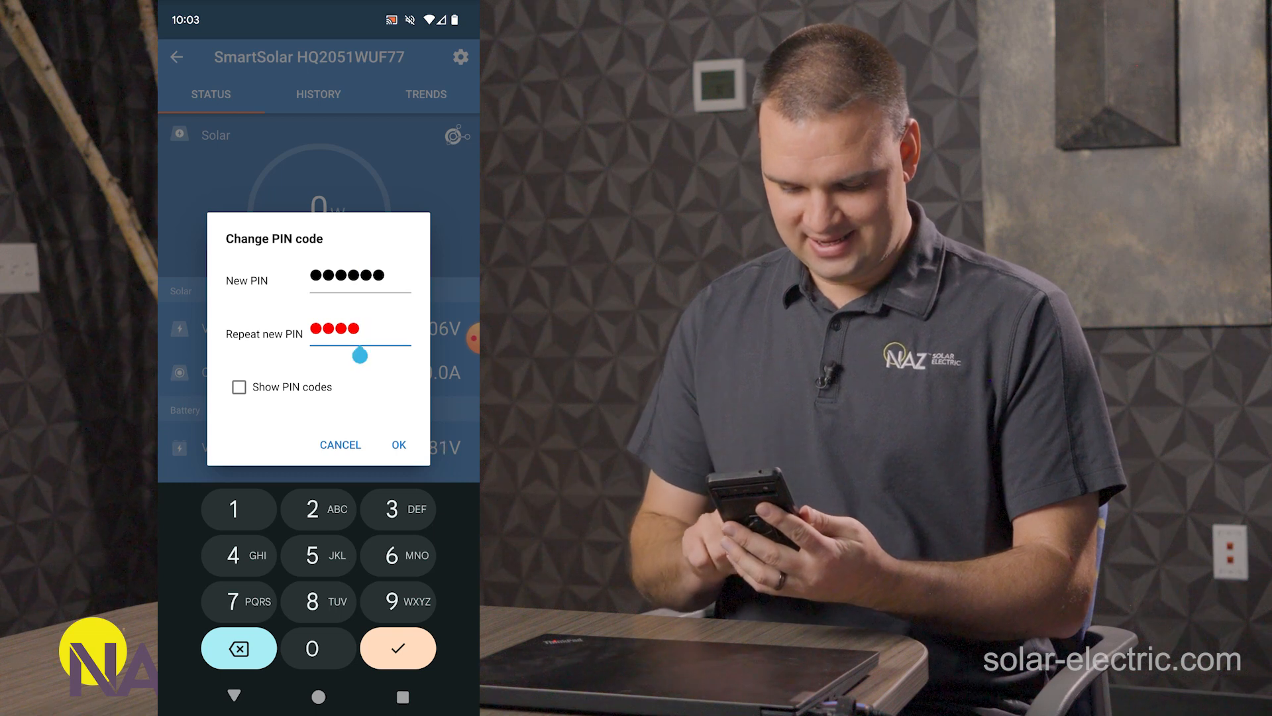
click(239, 648)
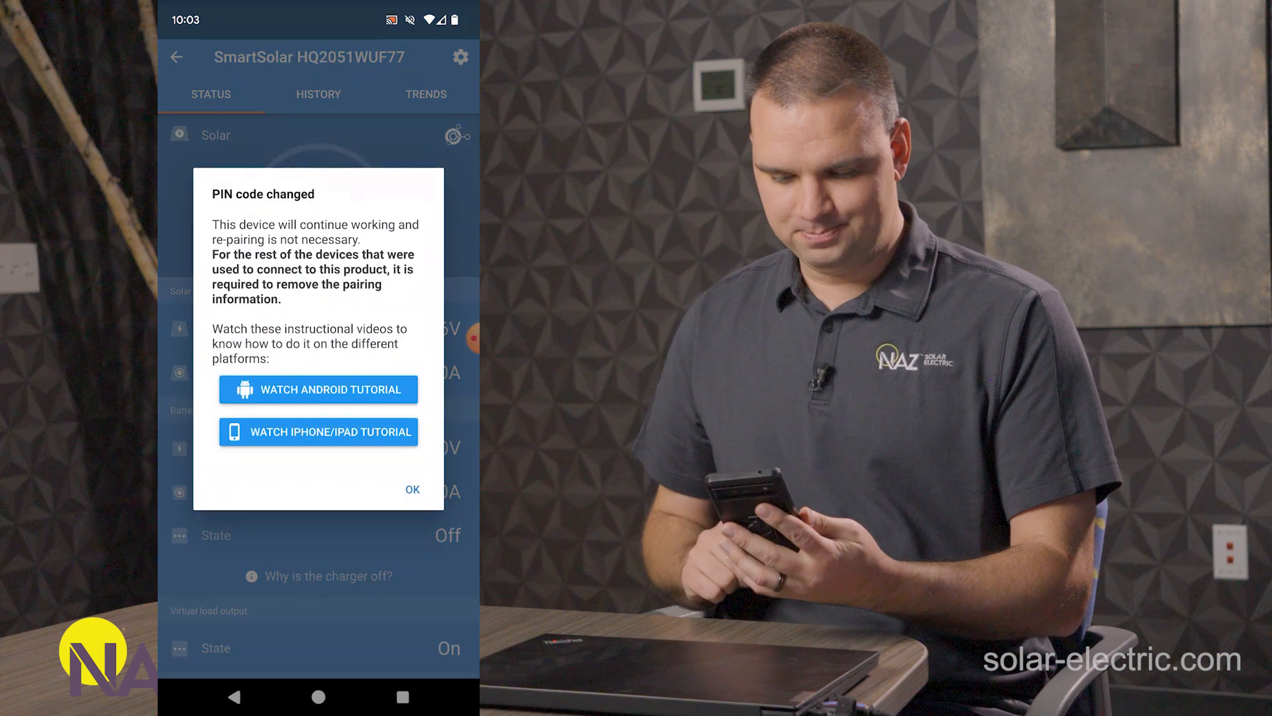
click(411, 489)
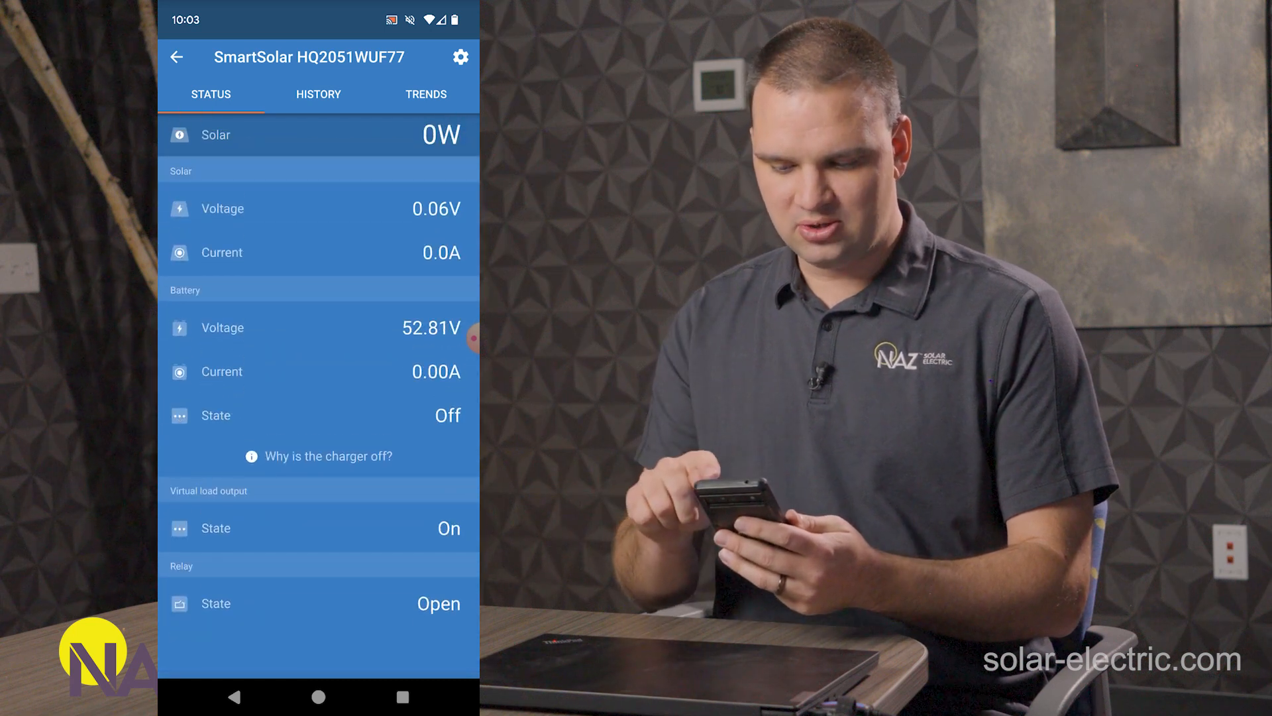
- Show the phone's charger settings with the 48V Smart Lithium preset
click(459, 57)
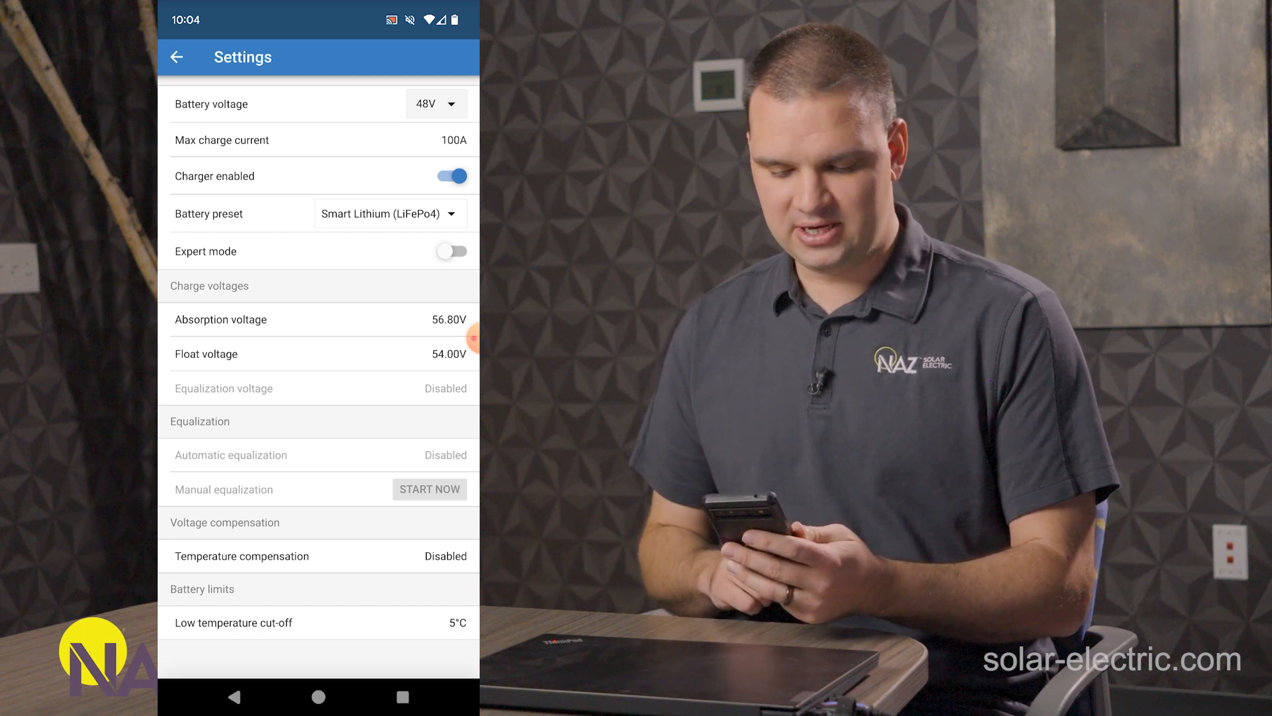
- Re-apply the Smart Lithium (LiFePo4) battery preset on the phone and save it
click(447, 213)
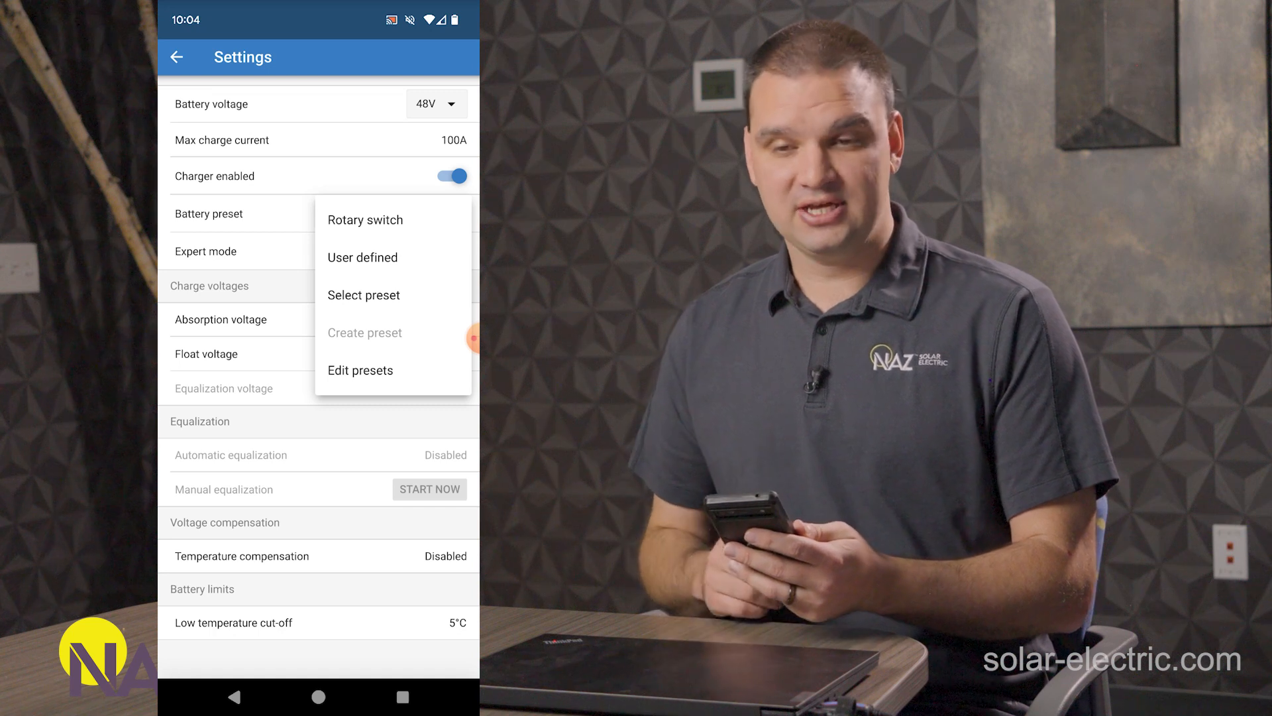
click(363, 295)
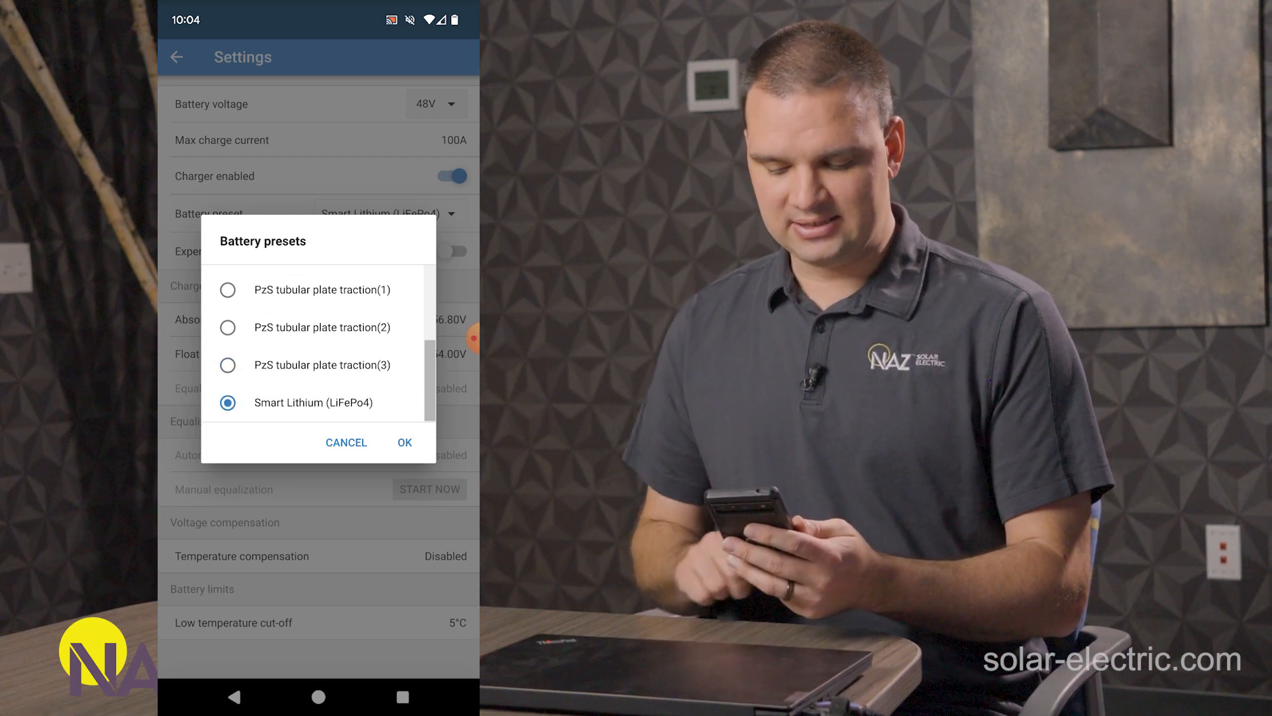
click(403, 443)
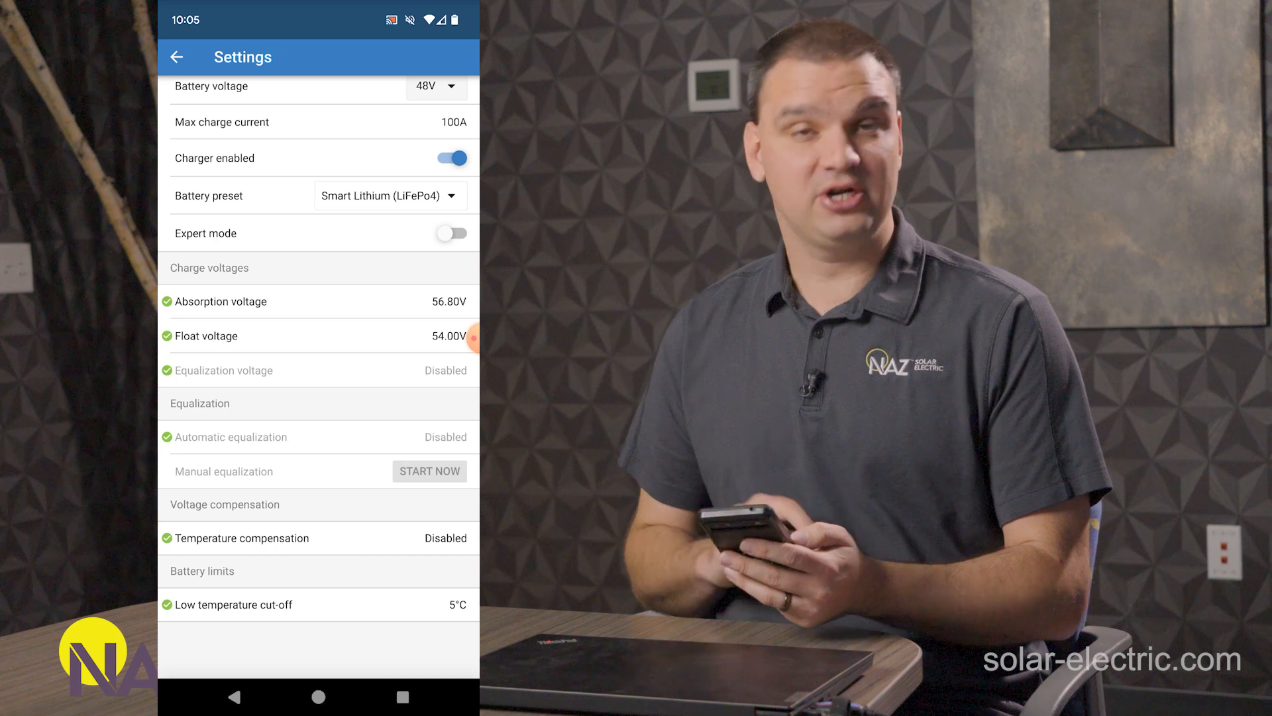
- Leave the display temperature unit on Fahrenheit and go back to the settings list
scroll(up, 3)
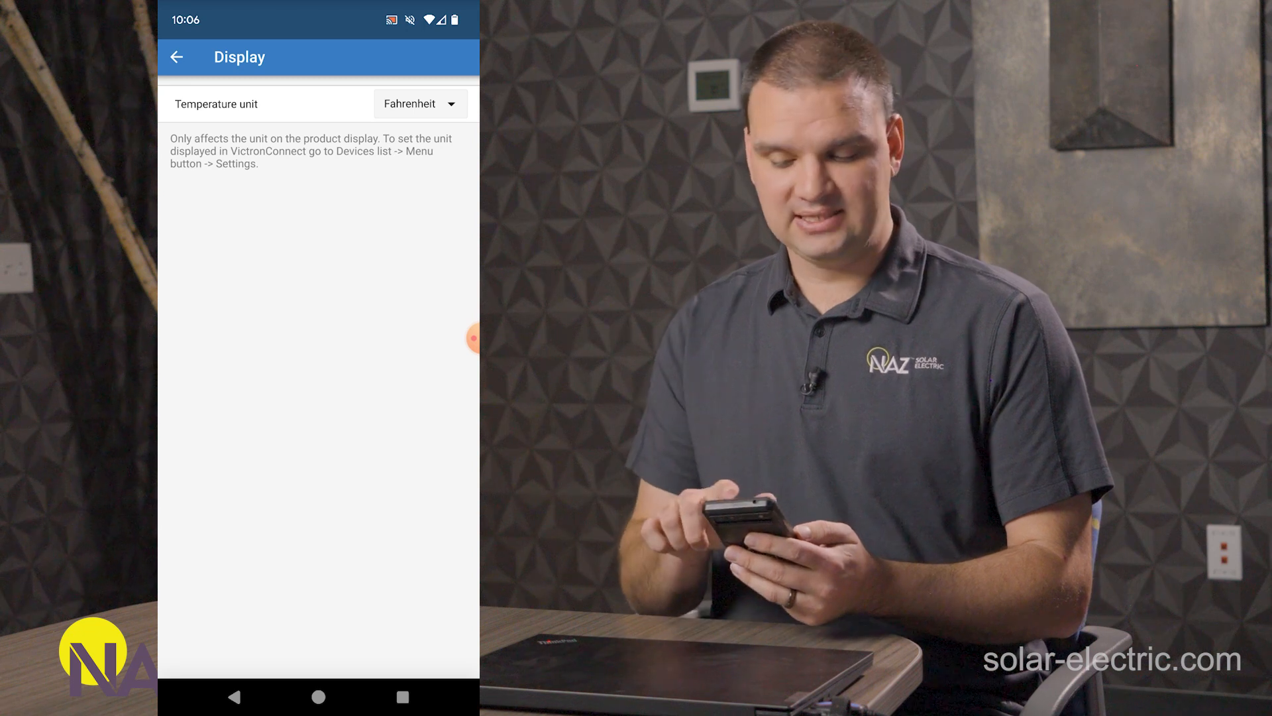
click(419, 103)
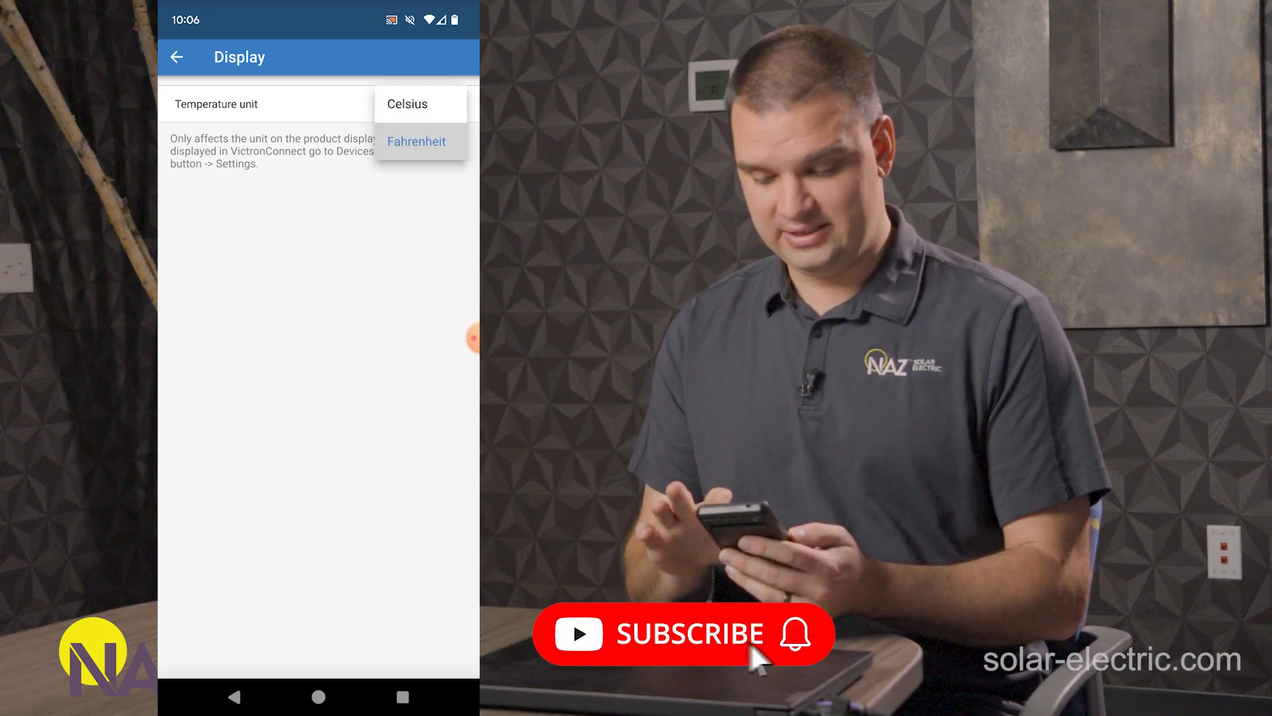
click(416, 142)
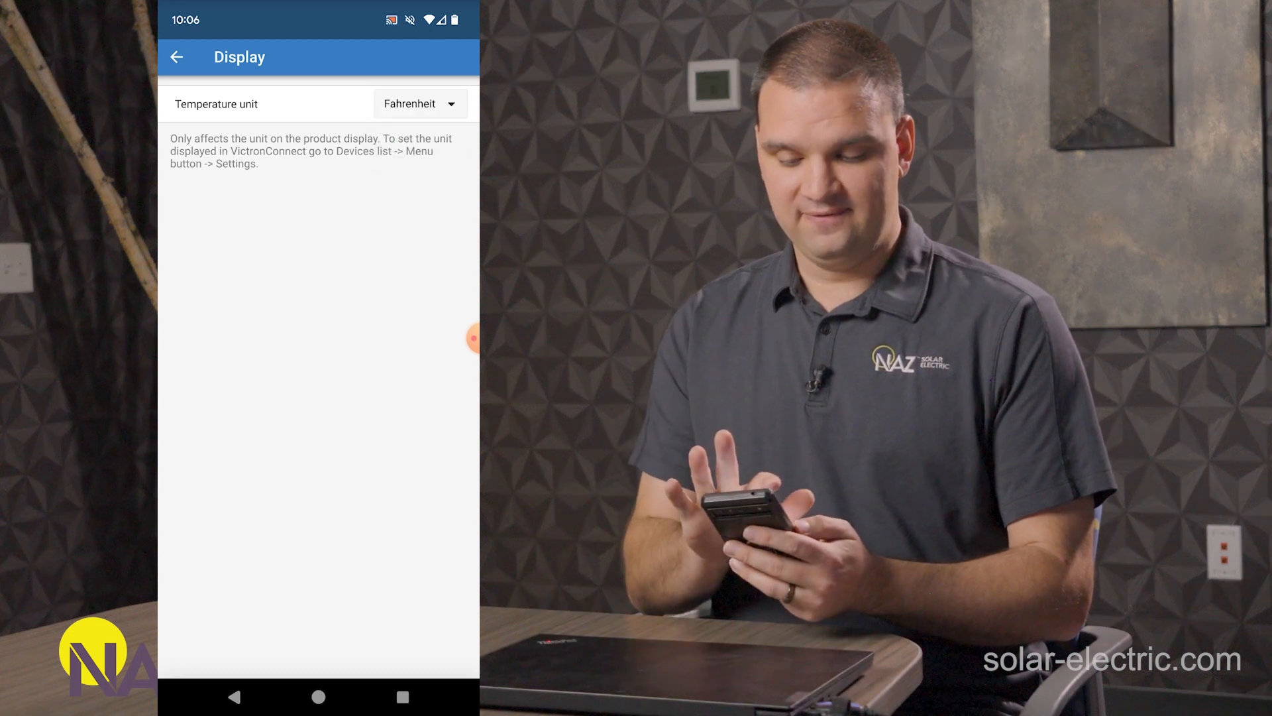
click(176, 57)
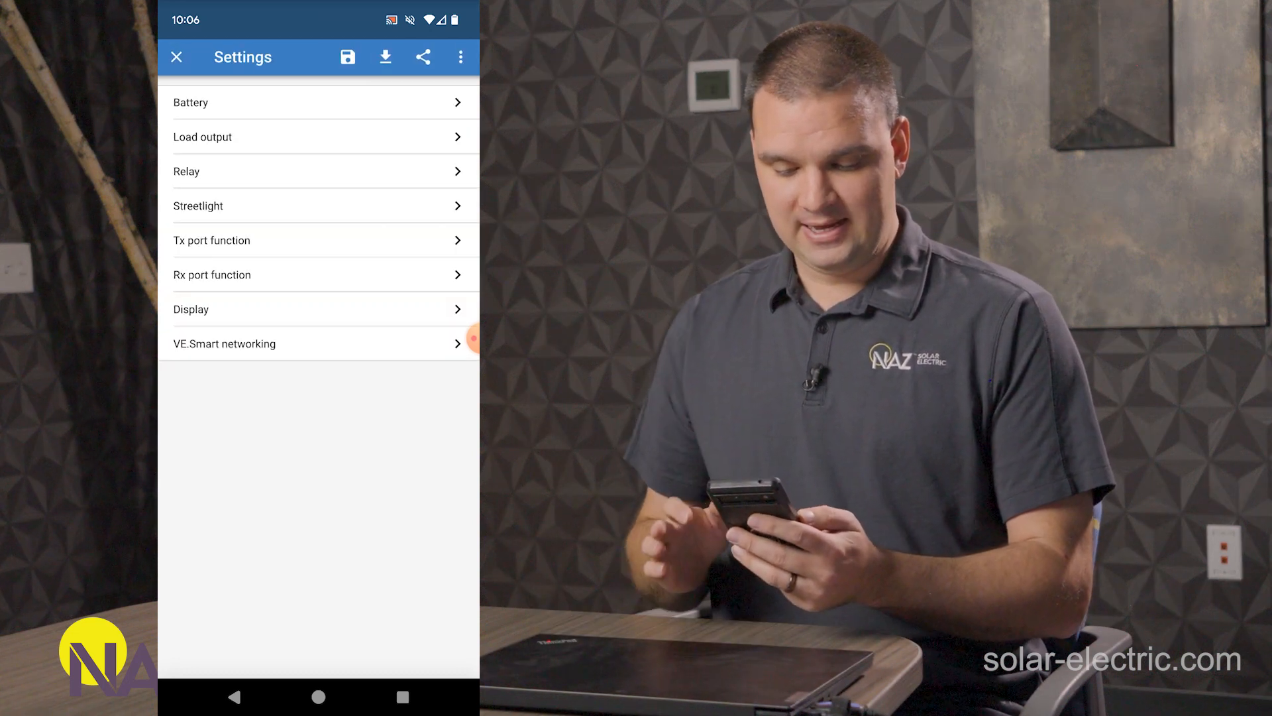